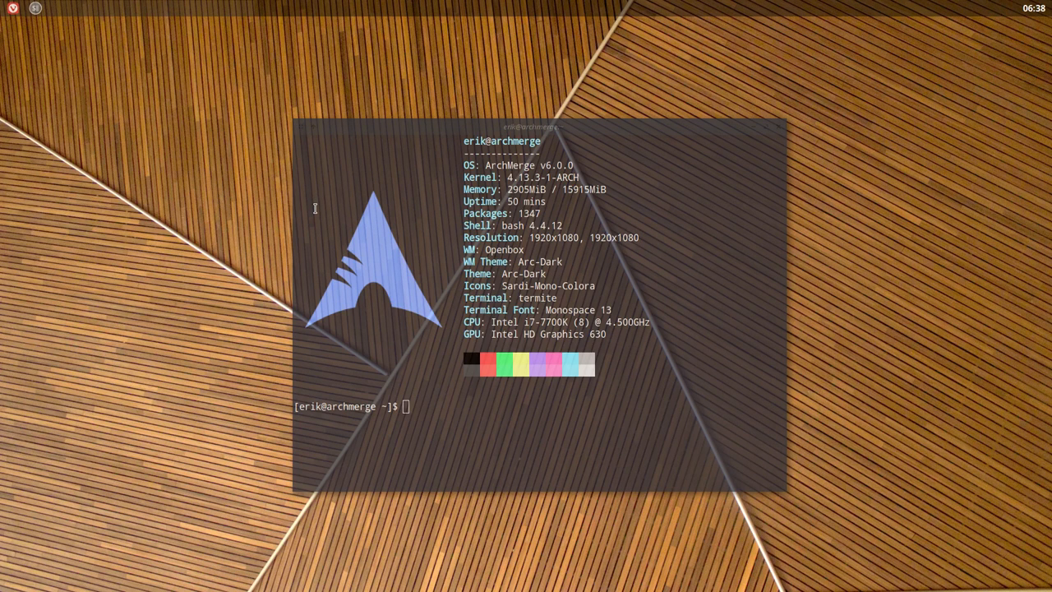
pyautogui.moveTo(727, 130)
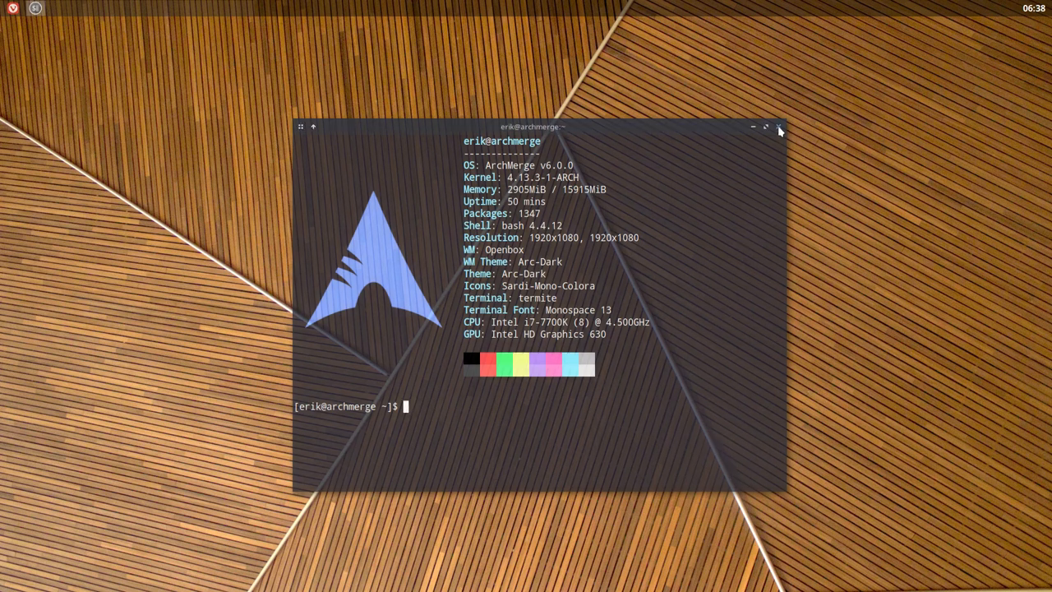
pyautogui.moveTo(667, 164)
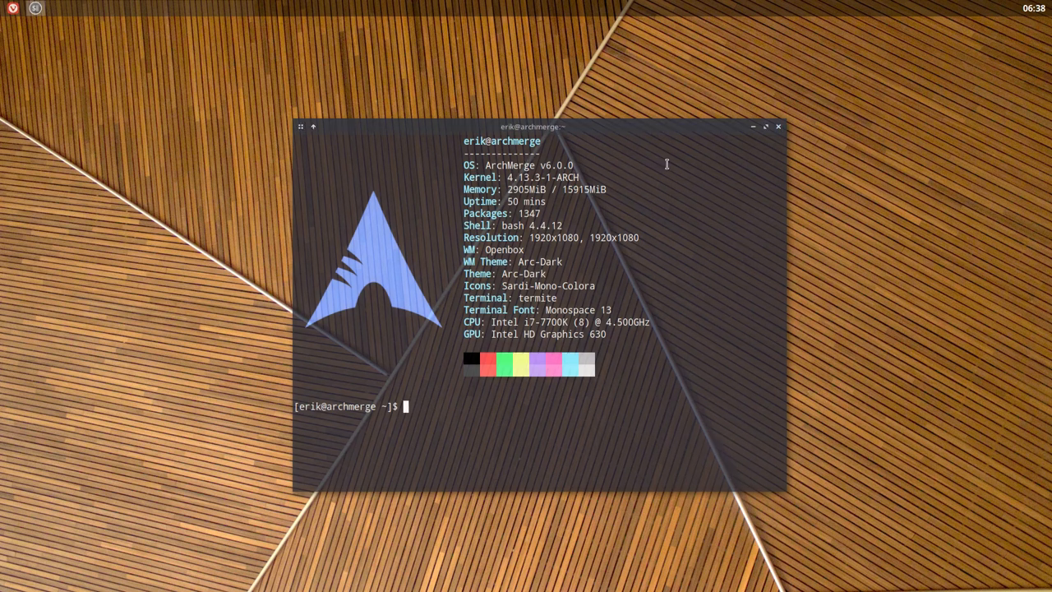
# Close the termite window showing the Arch system info
pyautogui.click(778, 127)
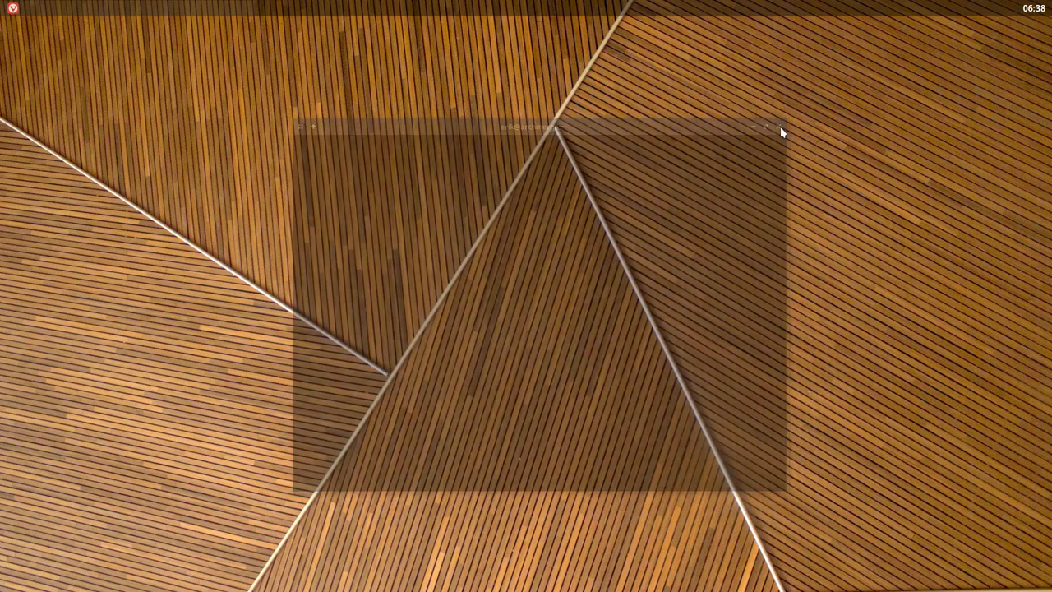
# Launch Vivaldi and scroll the ArchWiki LibreOffice article to its Installation section
pyautogui.click(773, 130)
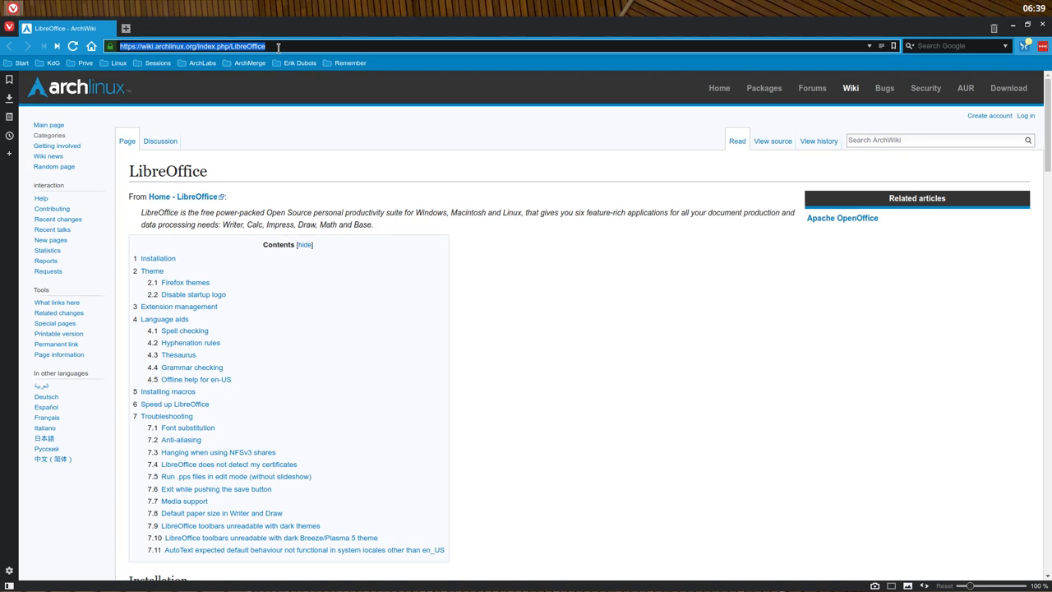
pyautogui.moveTo(301, 62)
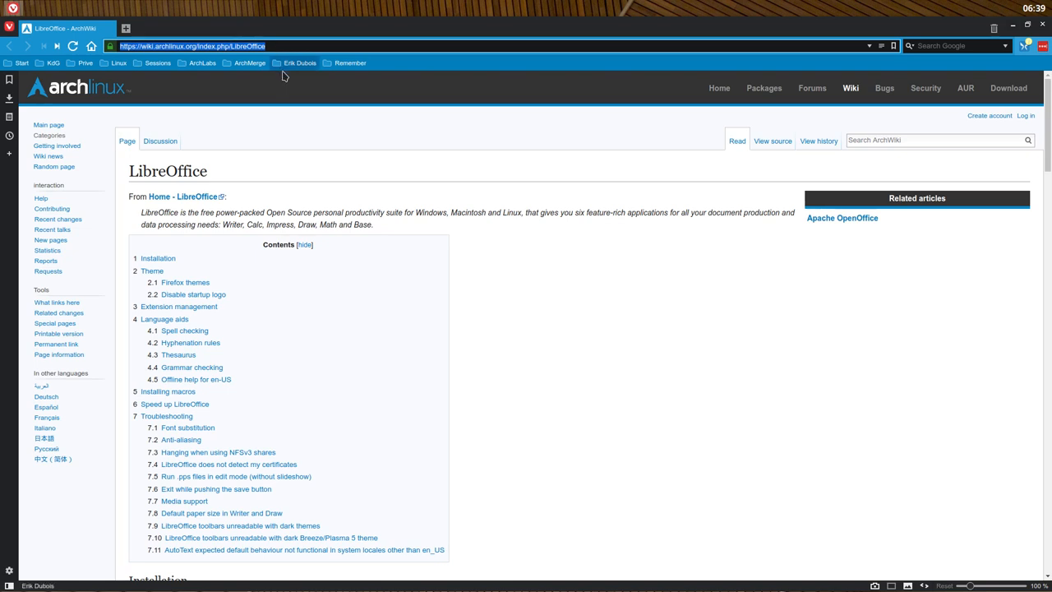
pyautogui.moveTo(472, 129)
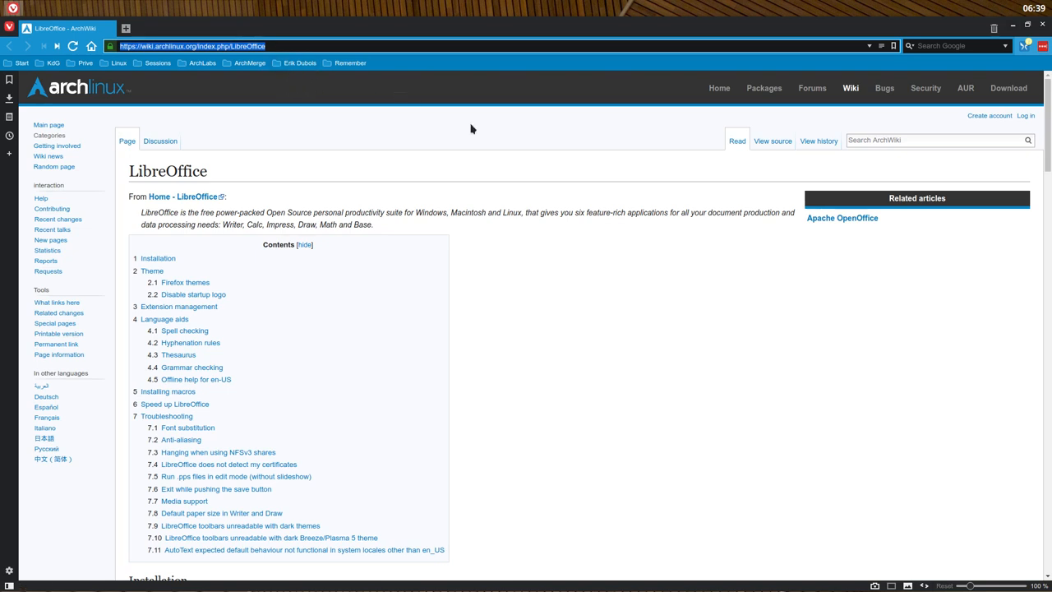
pyautogui.scroll(-3)
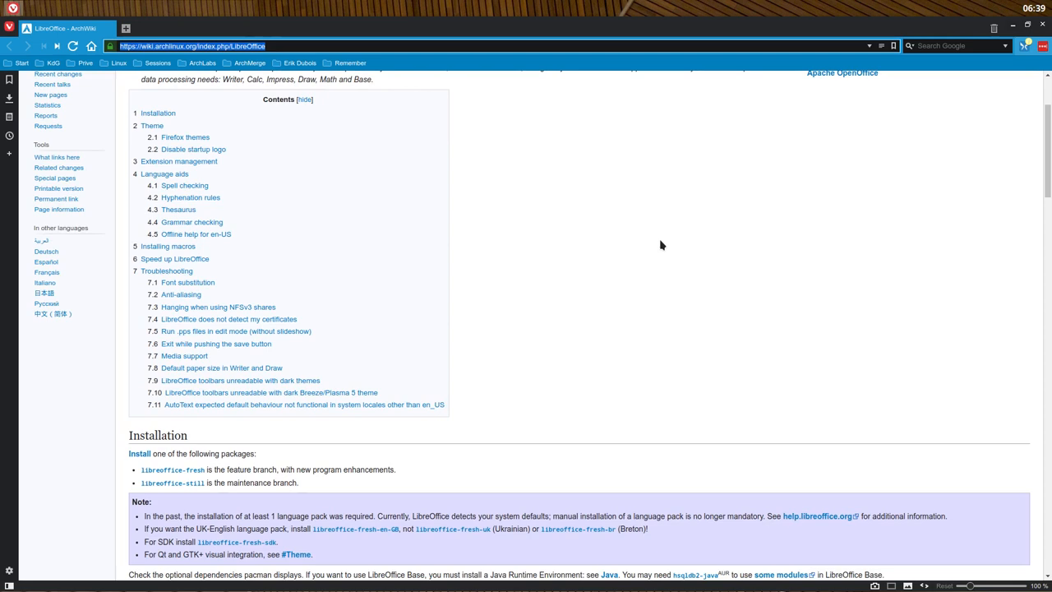
pyautogui.scroll(3)
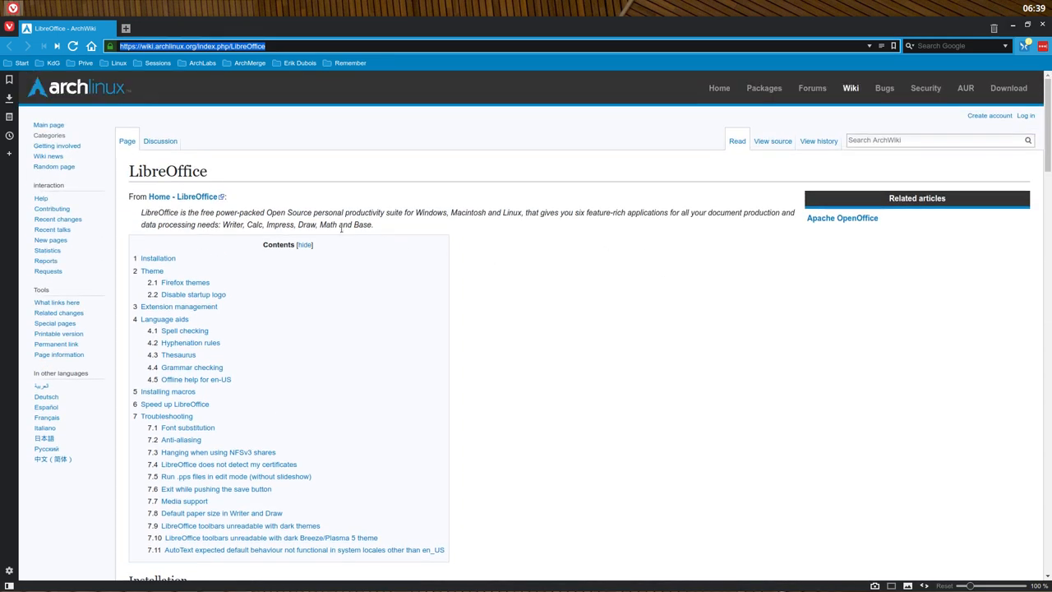
pyautogui.scroll(-3)
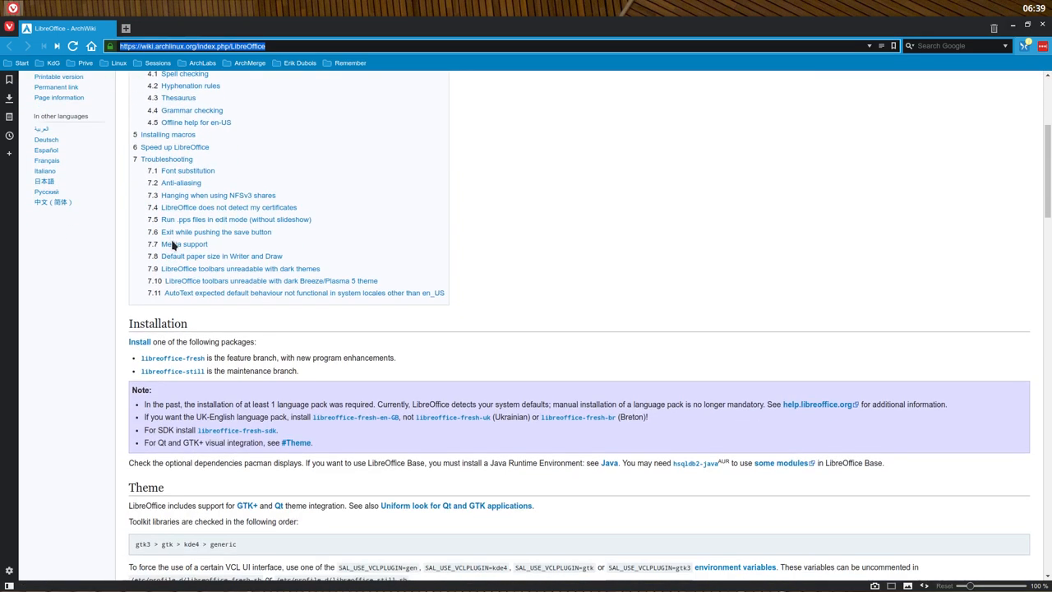
pyautogui.scroll(-3)
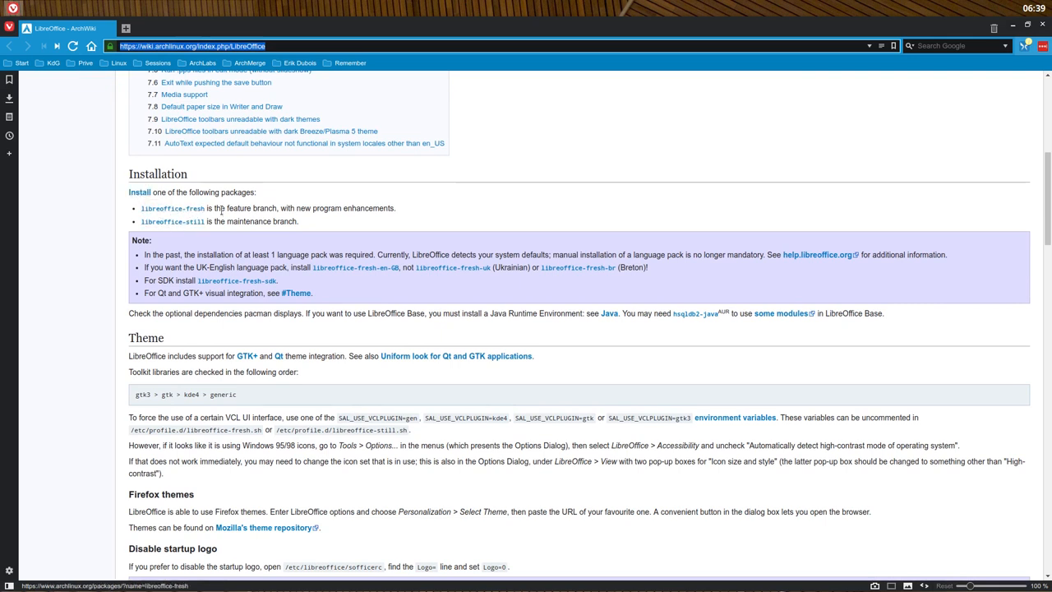
pyautogui.moveTo(402, 210)
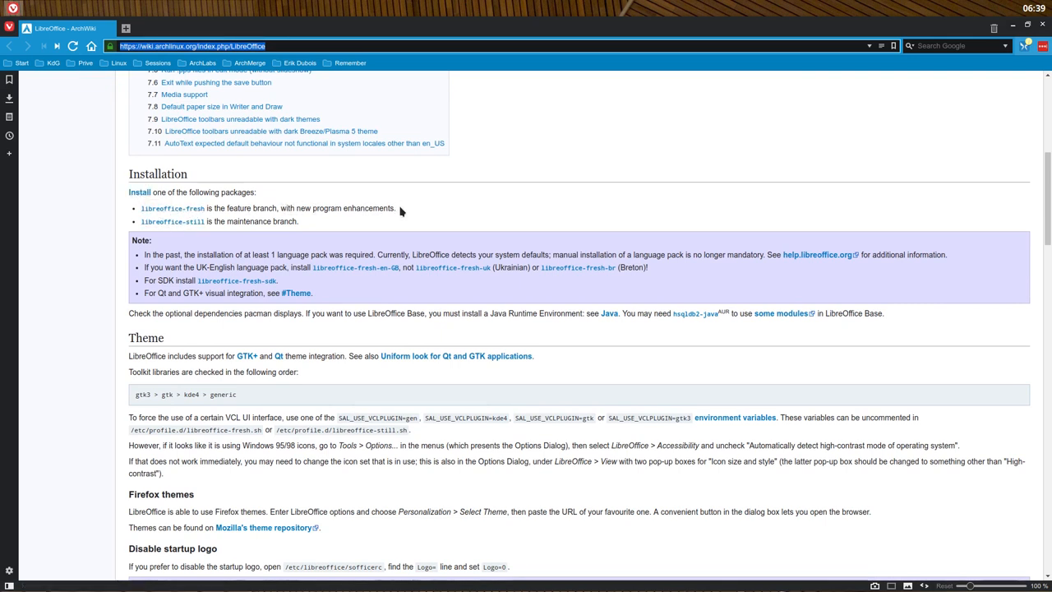
pyautogui.moveTo(172, 221)
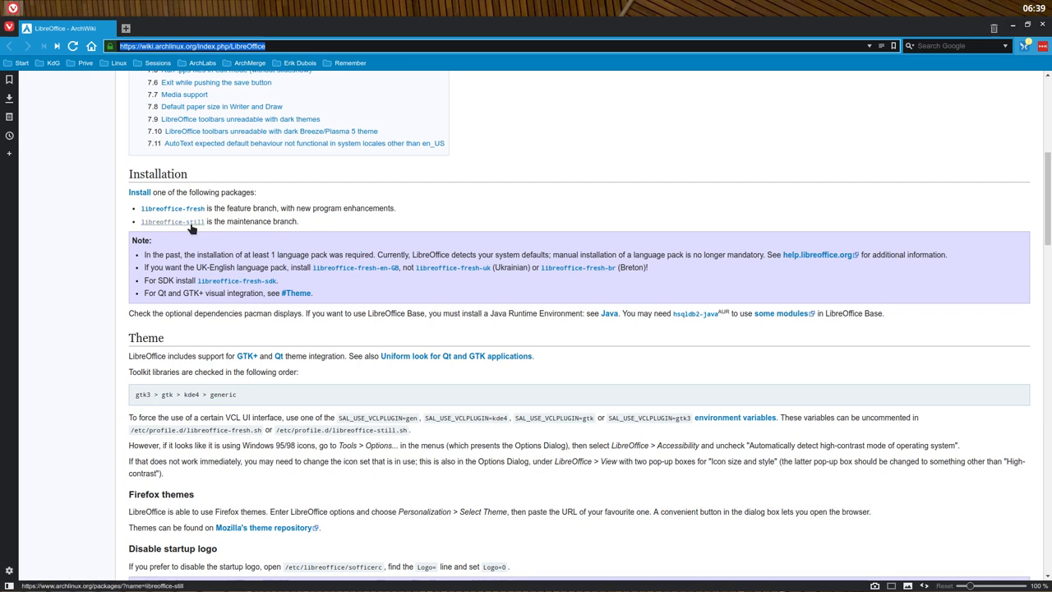
pyautogui.moveTo(173, 208)
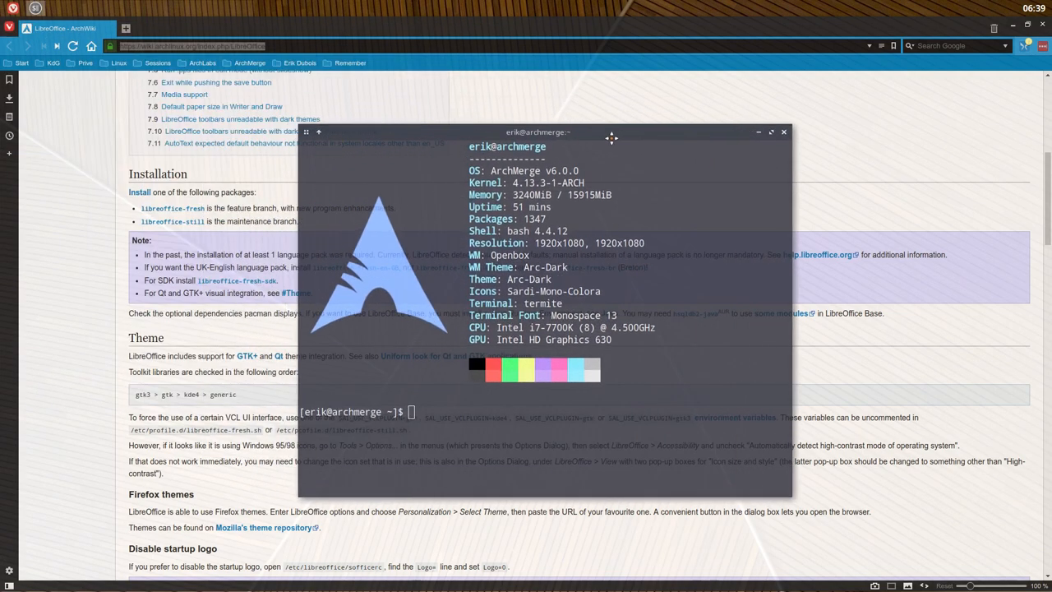
# Enter sudo pacman -S l and Tab-complete to list all libre* packages
pyautogui.write('s')
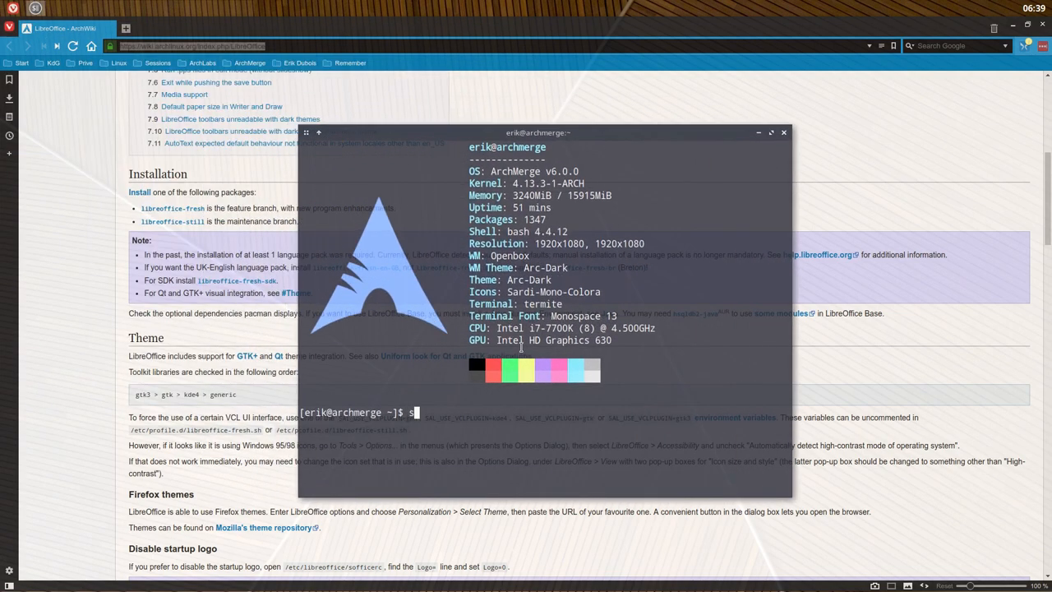
pyautogui.write('udo pacman')
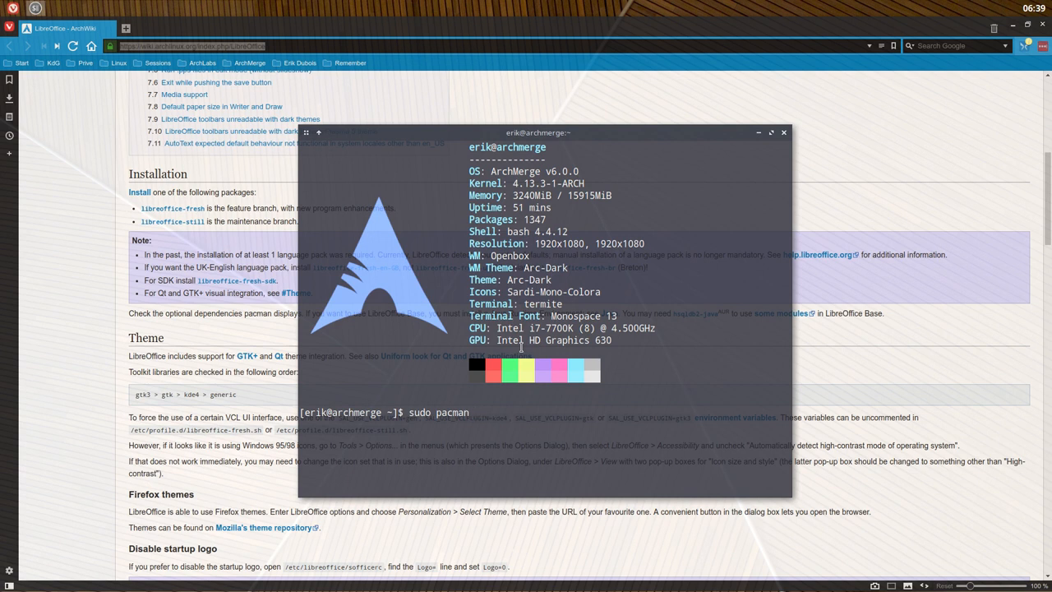
pyautogui.write('-S')
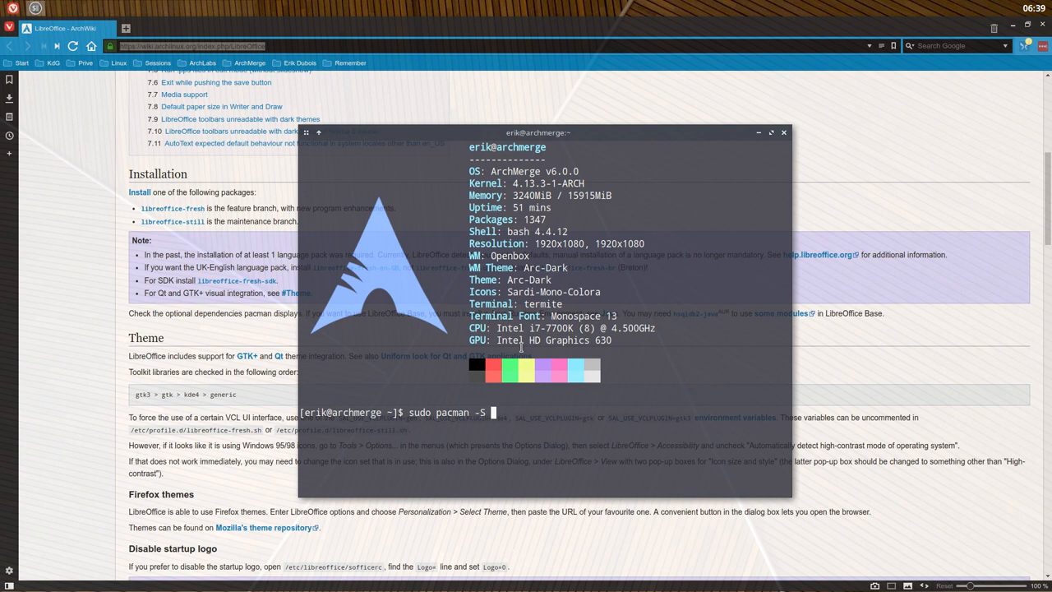
pyautogui.write('libre')
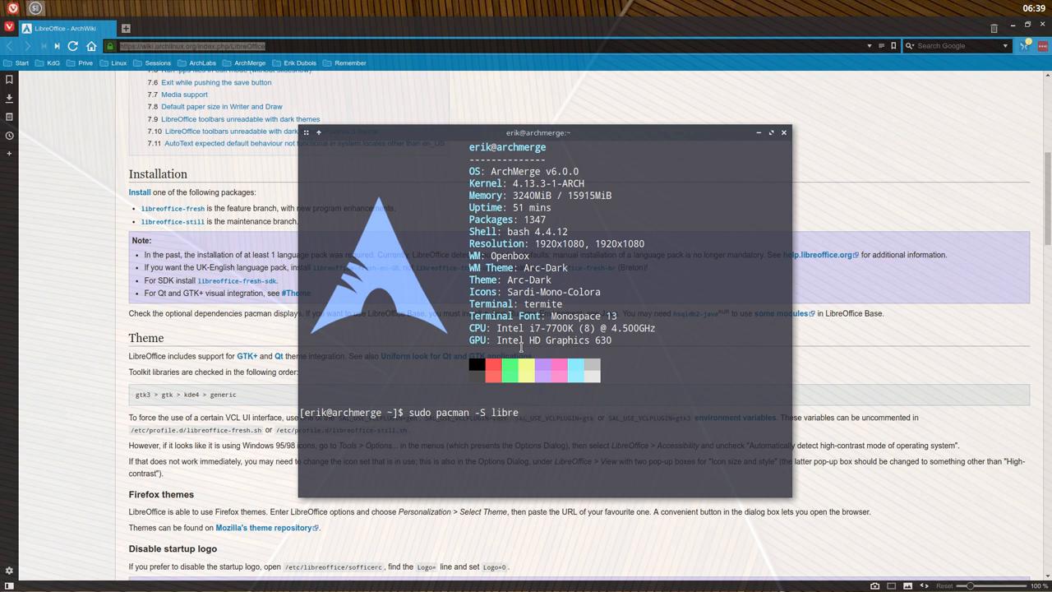
pyautogui.press('Tab')
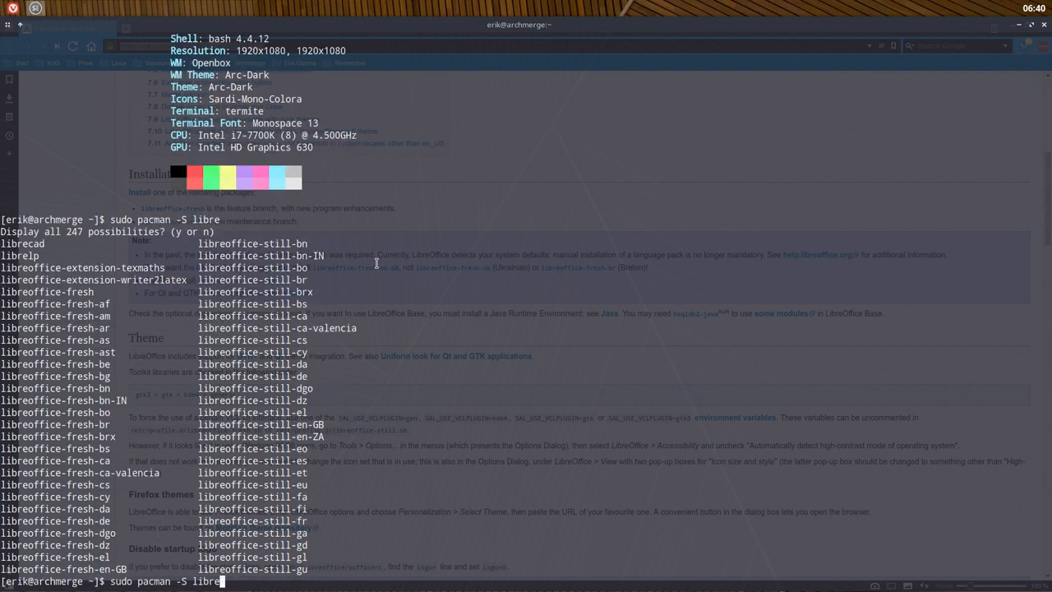
pyautogui.moveTo(459, 374)
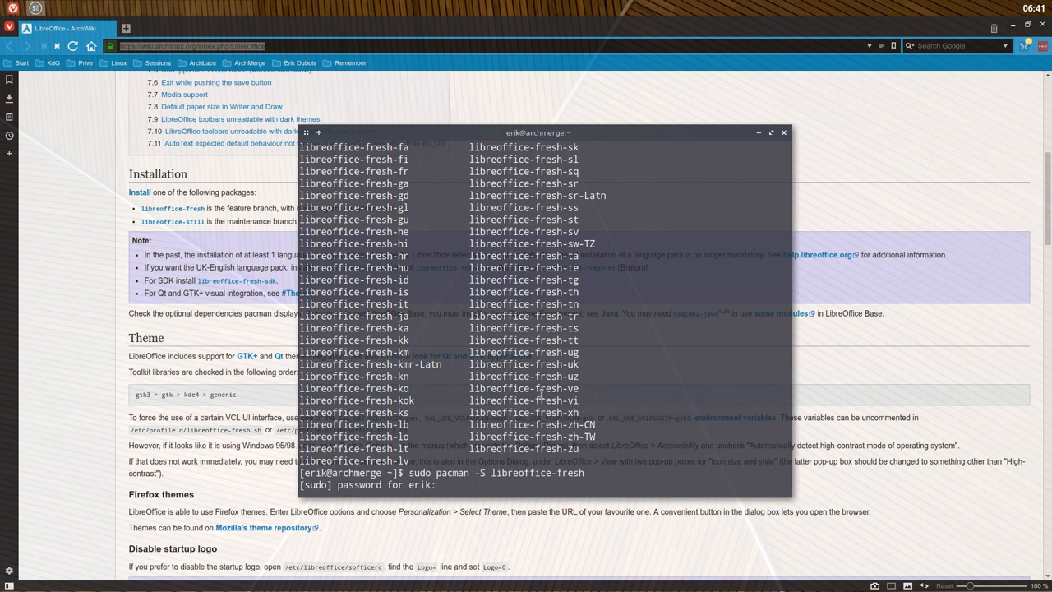
# Submit the sudo password so libreoffice-fresh downloads and passes integrity checks
pyautogui.press('Return')
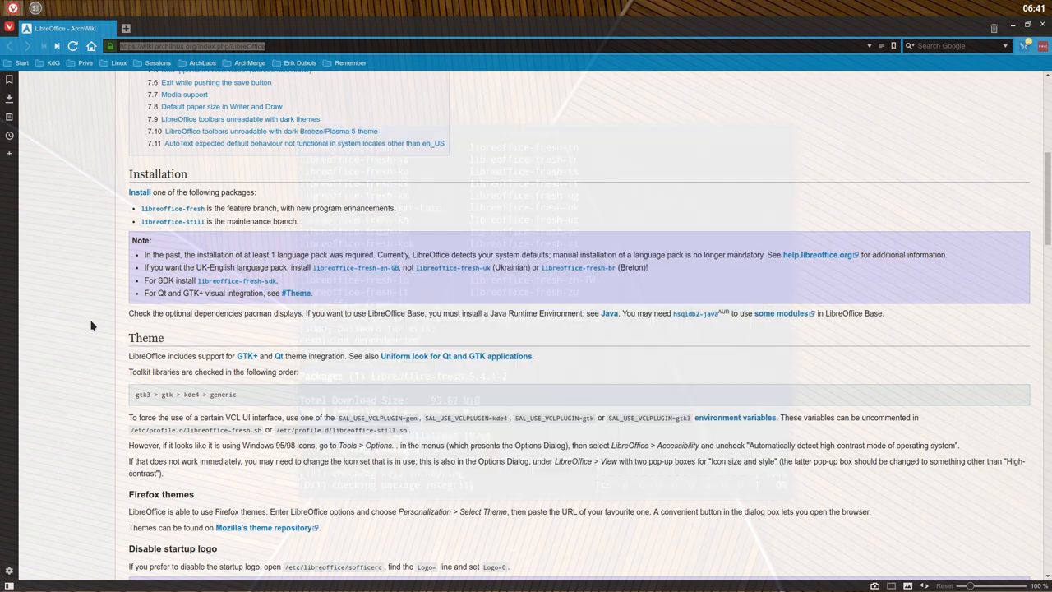
# Scroll the LibreOffice article down through Extension management toward Language aids
pyautogui.scroll(-3)
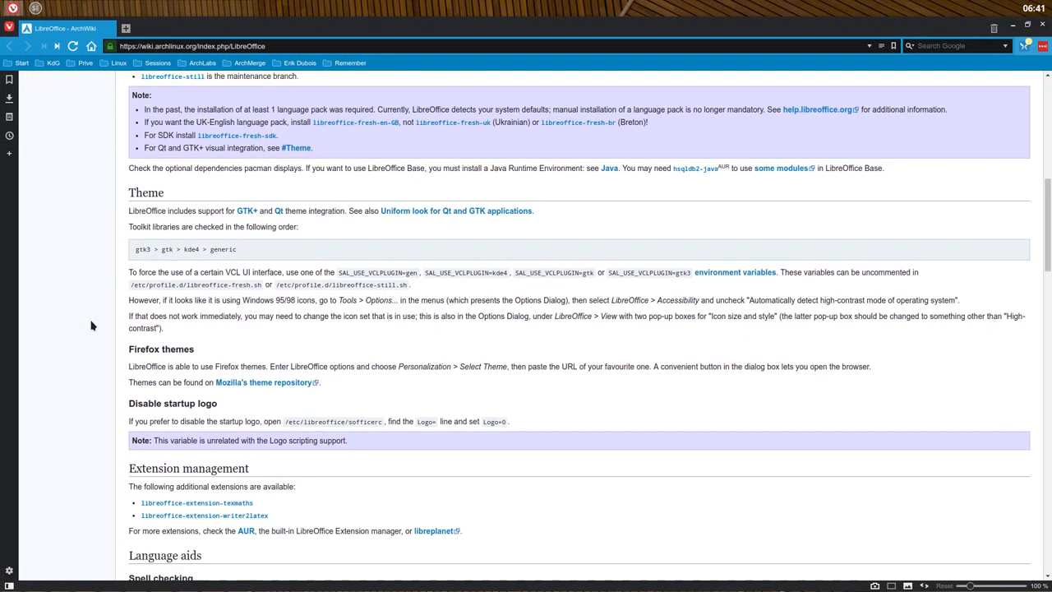
pyautogui.scroll(-3)
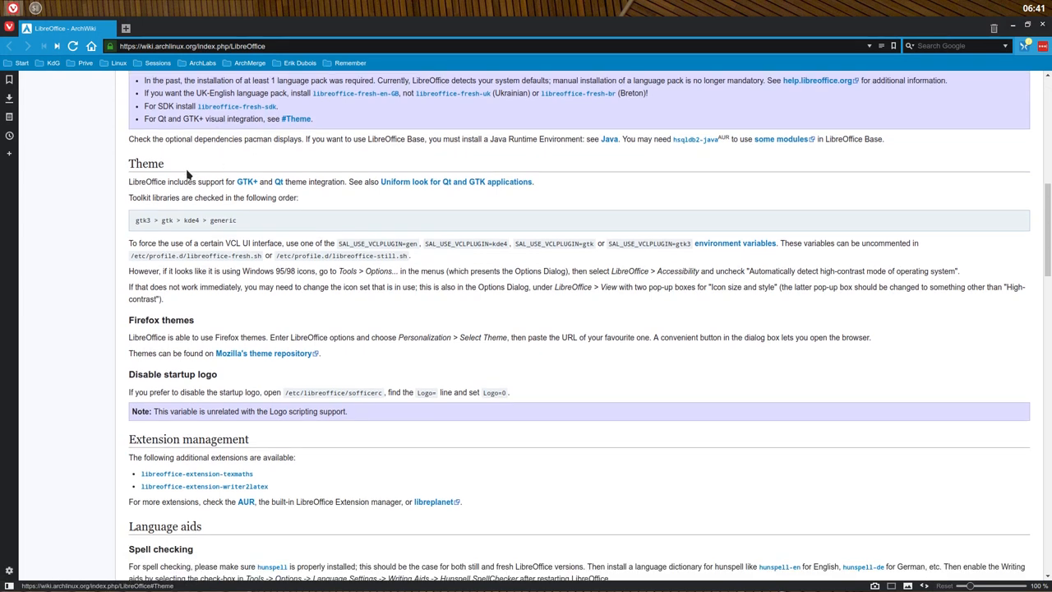
pyautogui.scroll(3)
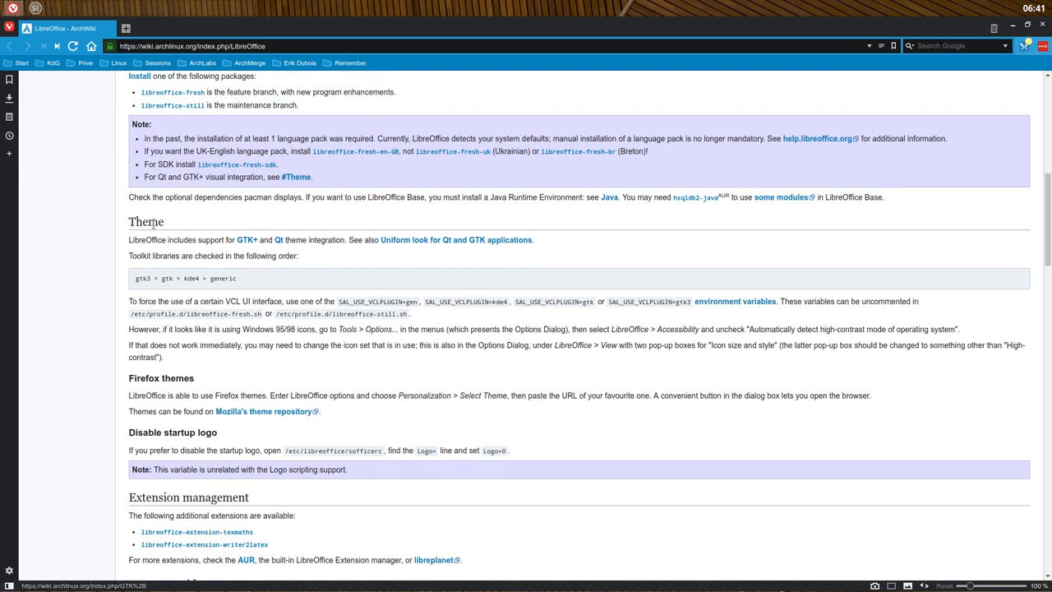
pyautogui.scroll(-3)
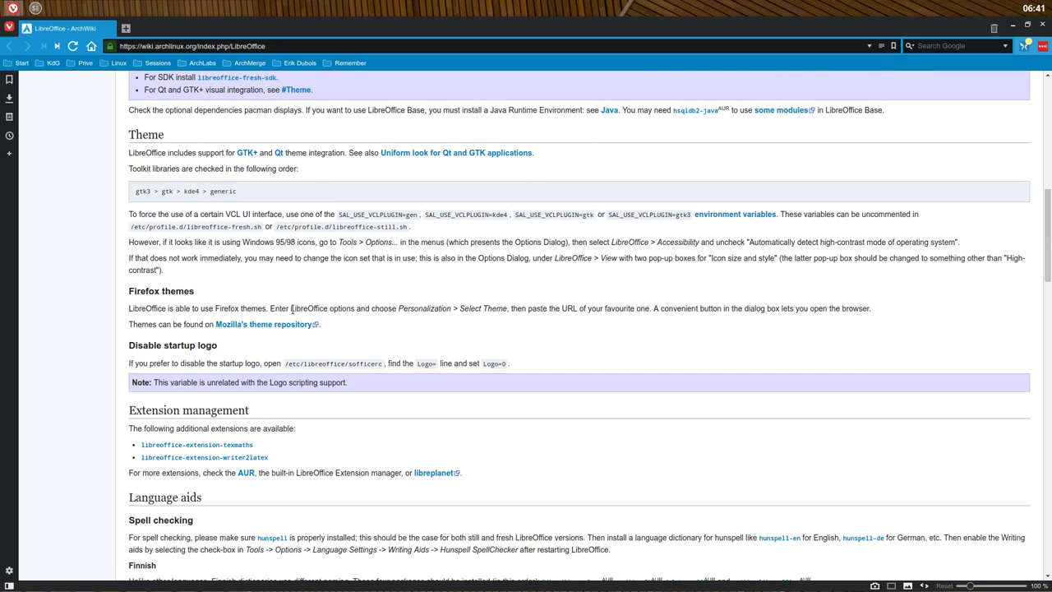
pyautogui.scroll(-3)
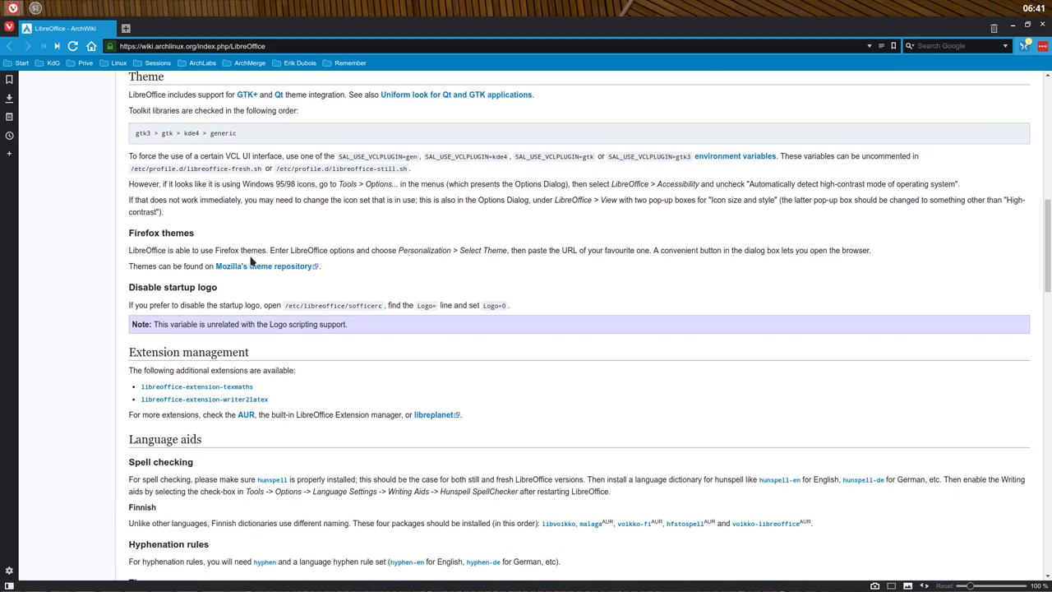
pyautogui.scroll(-3)
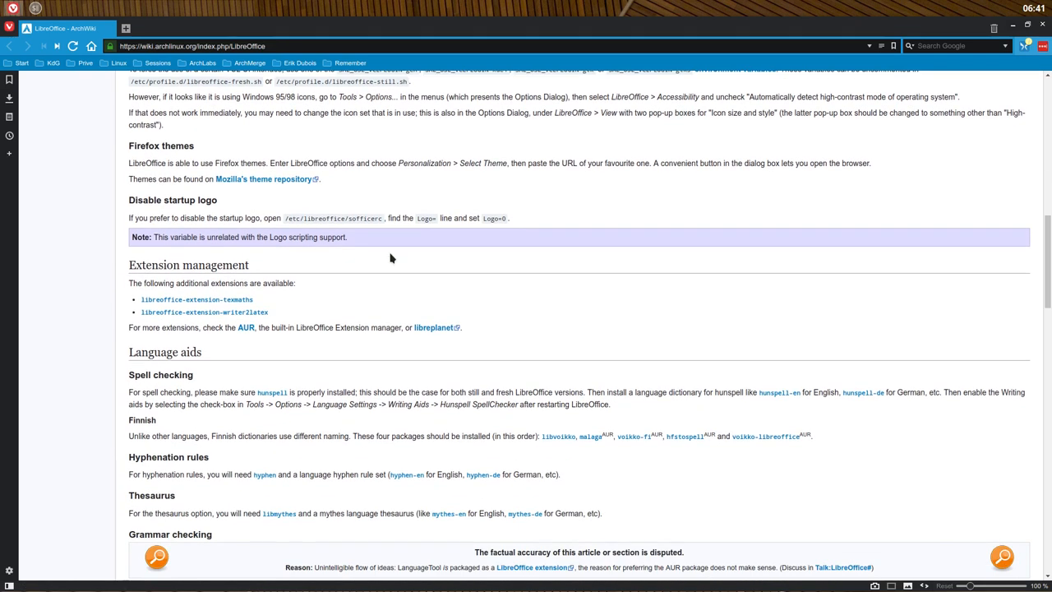
pyautogui.moveTo(403, 218)
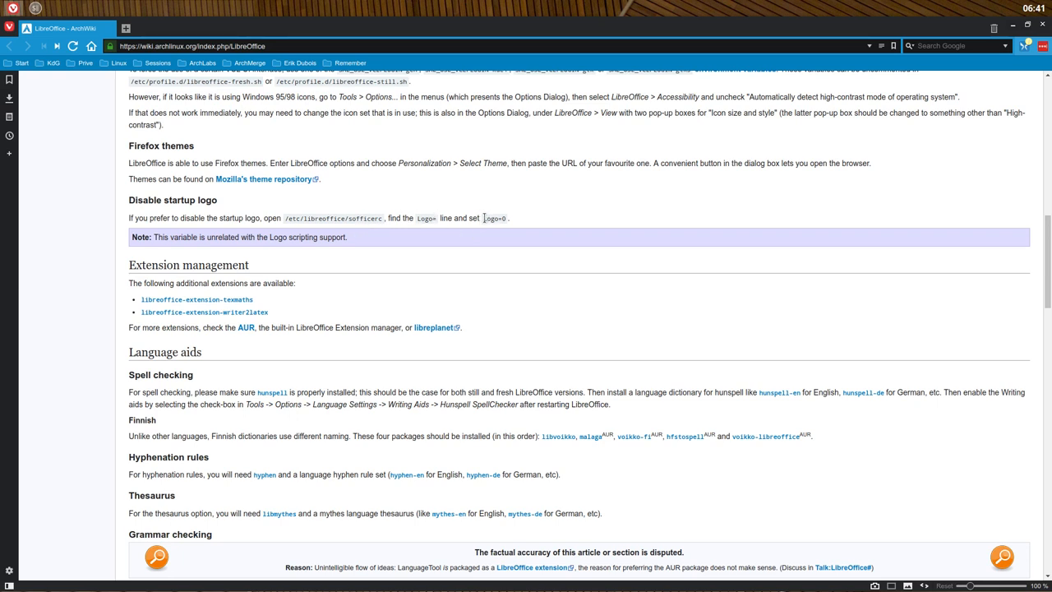
# Select the Logo=0 setting and read on to Grammar checking and Offline help
pyautogui.doubleClick(493, 218)
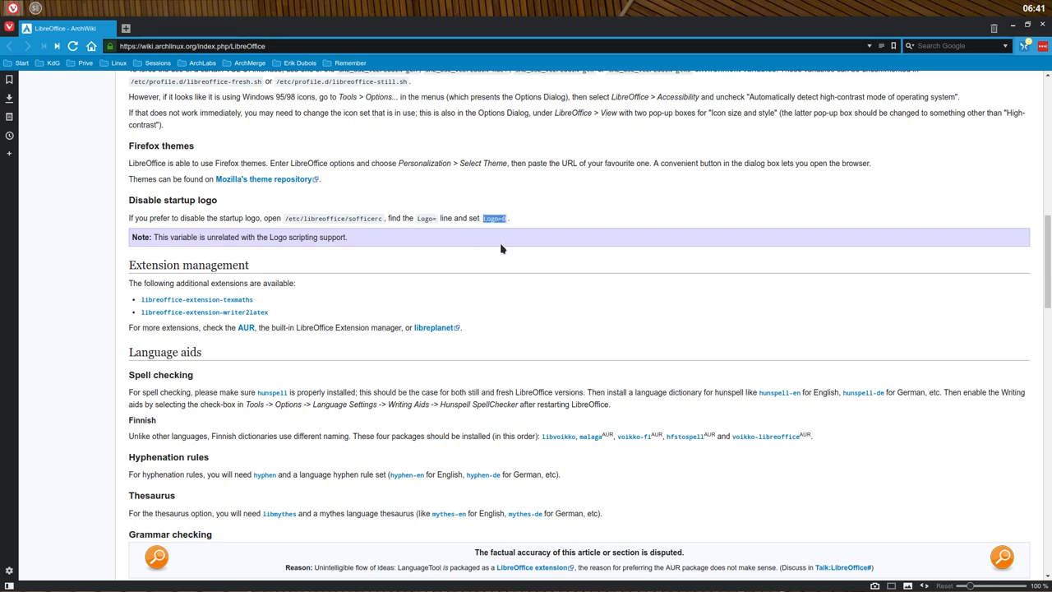
pyautogui.moveTo(384, 290)
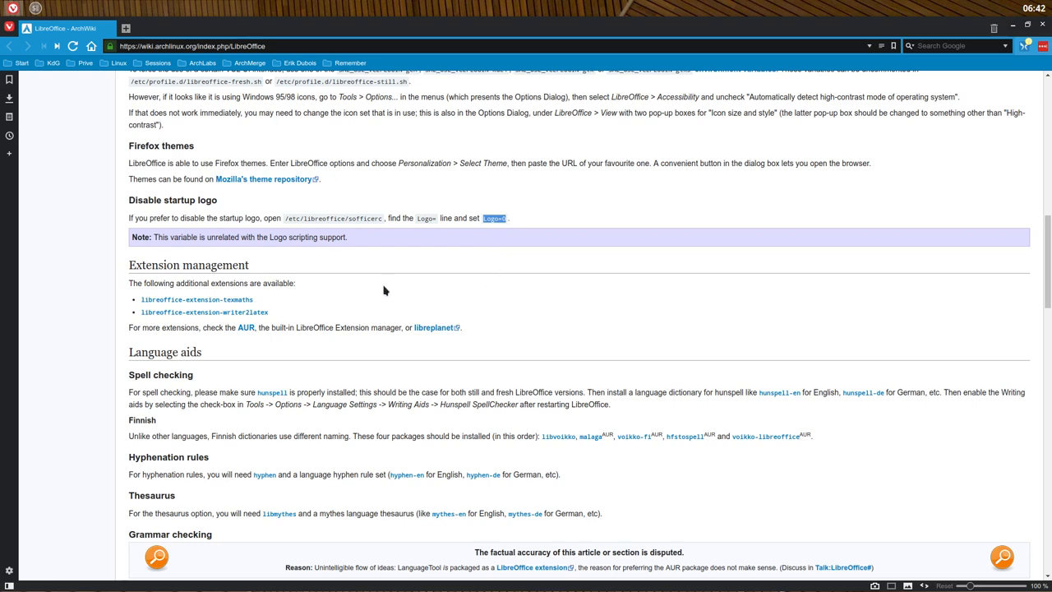
pyautogui.scroll(-3)
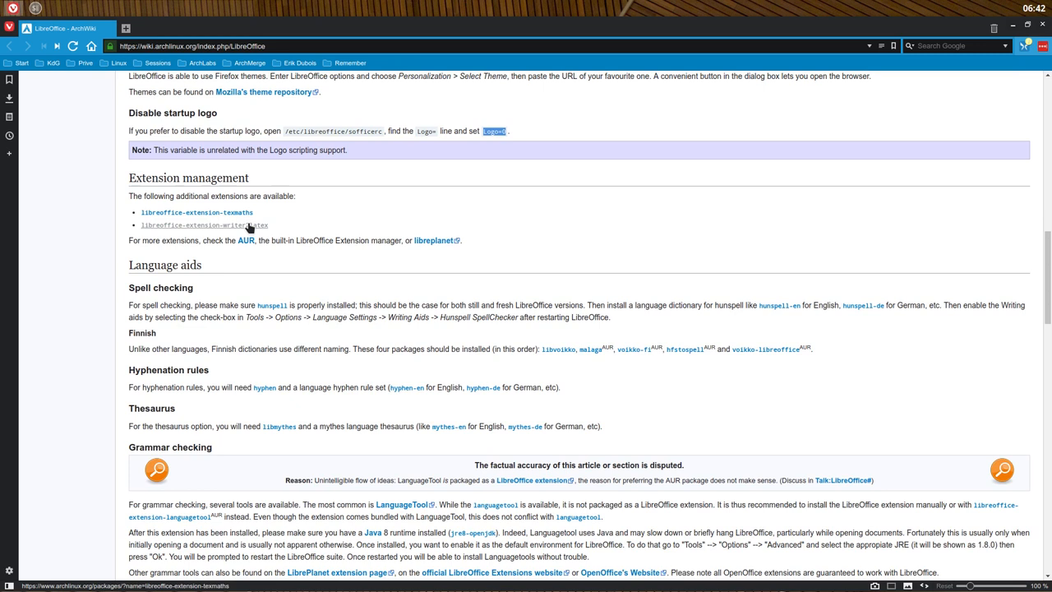
pyautogui.moveTo(255, 234)
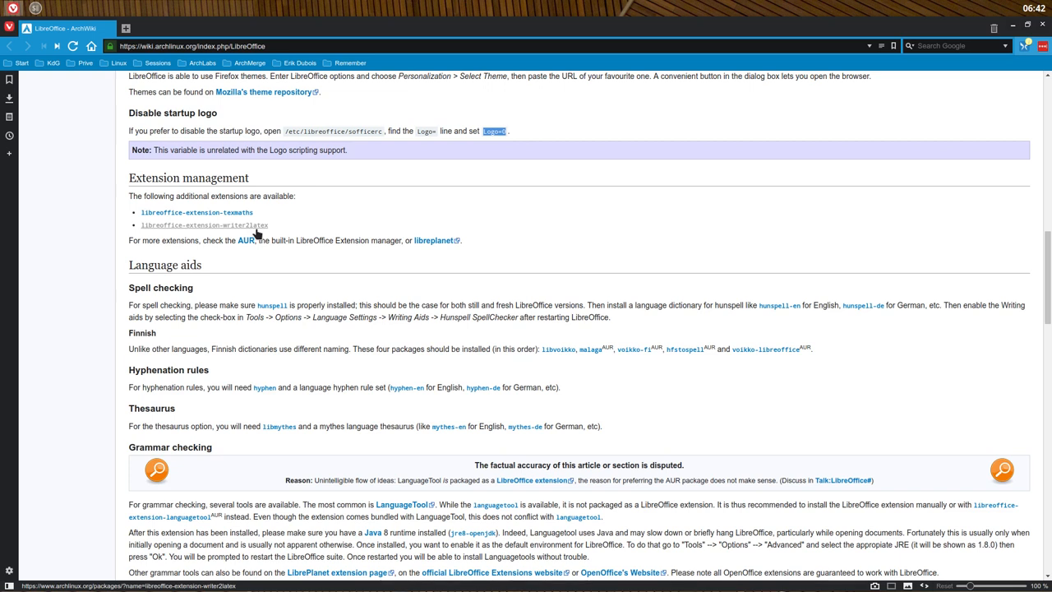
pyautogui.moveTo(220, 212)
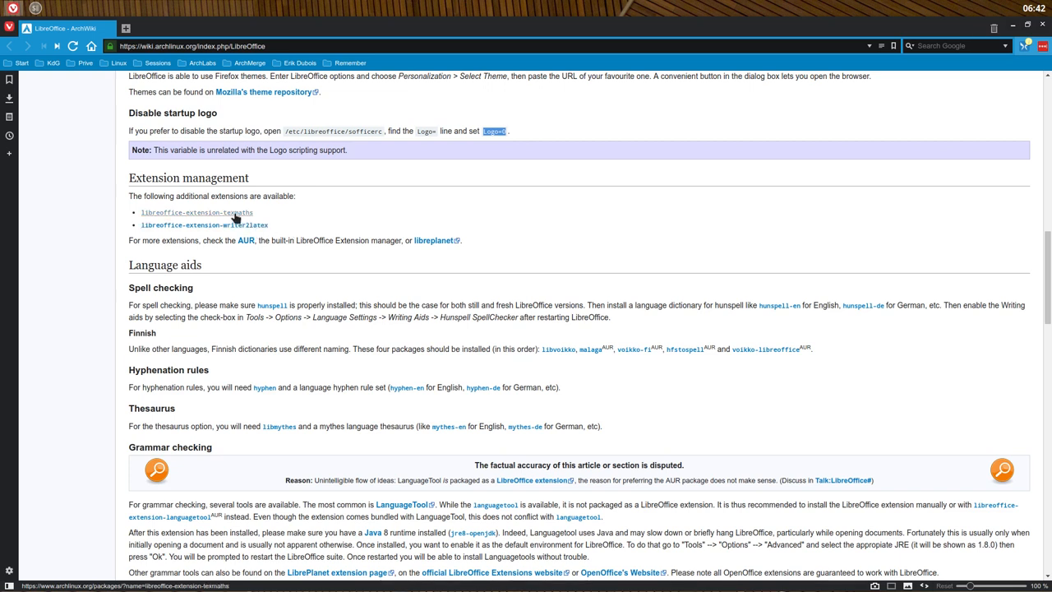
pyautogui.scroll(-3)
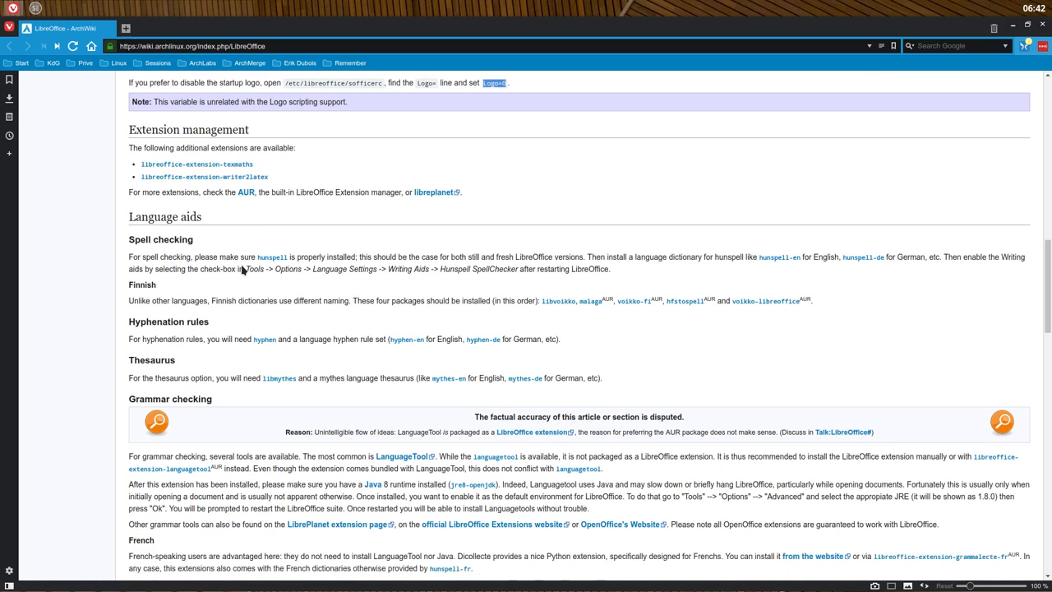
pyautogui.scroll(-3)
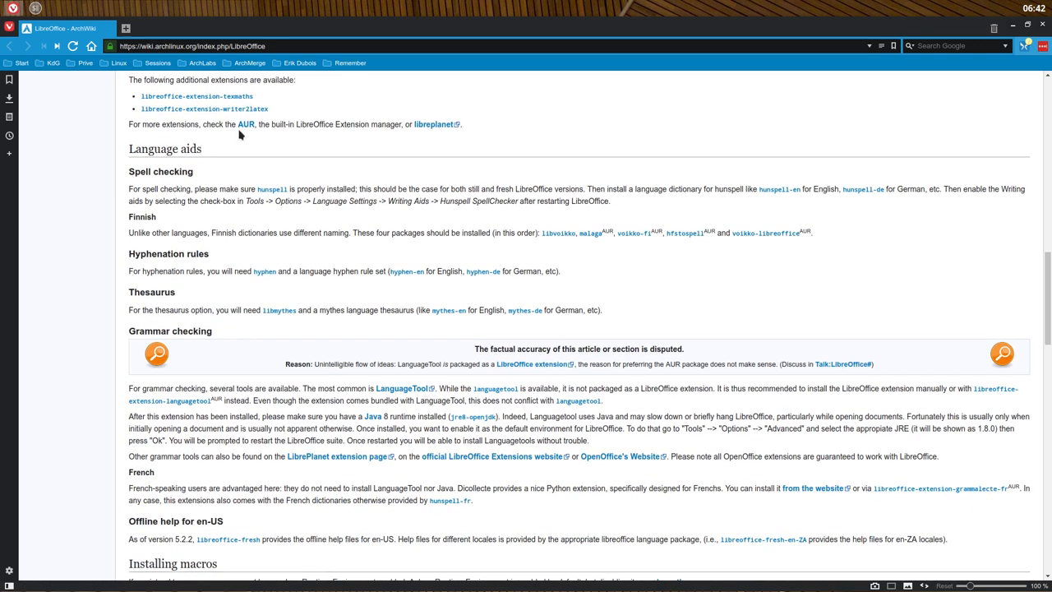
pyautogui.moveTo(146, 135)
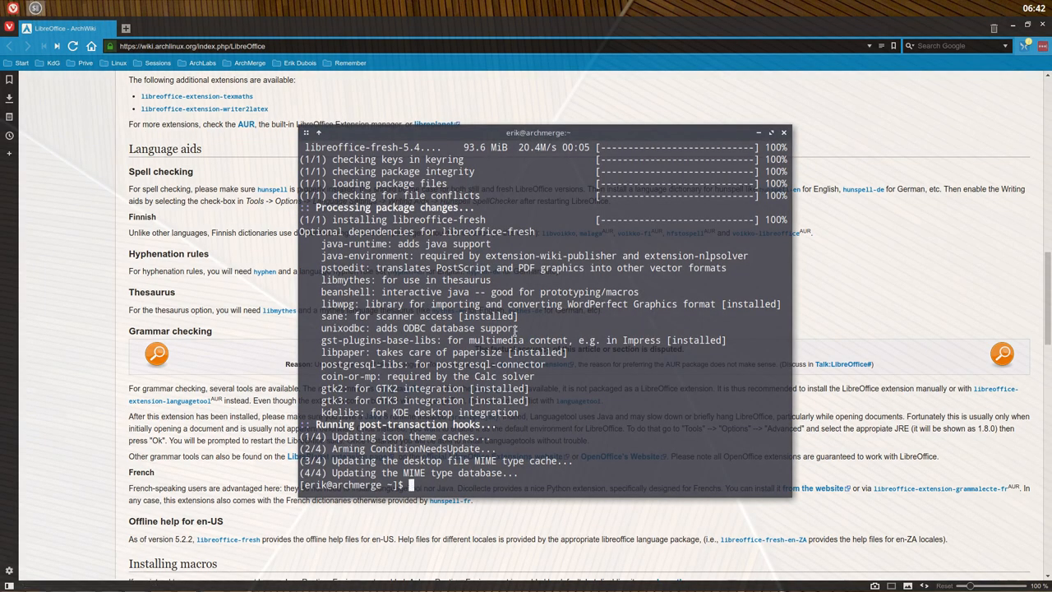
# Run packer libreoffice and scroll through the 267 numbered repository and AUR results
pyautogui.write('packer li')
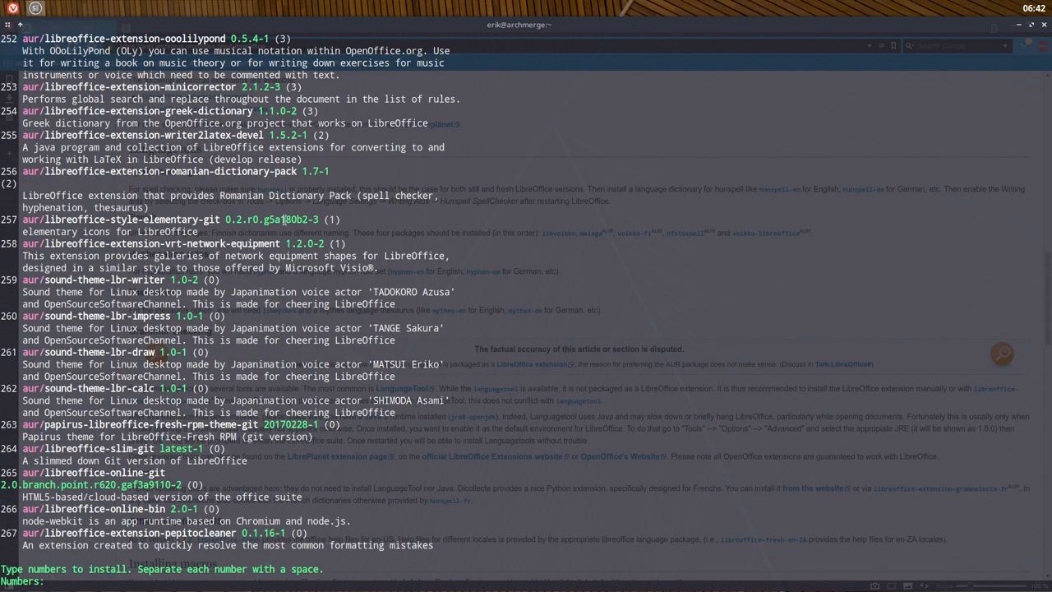
pyautogui.scroll(3)
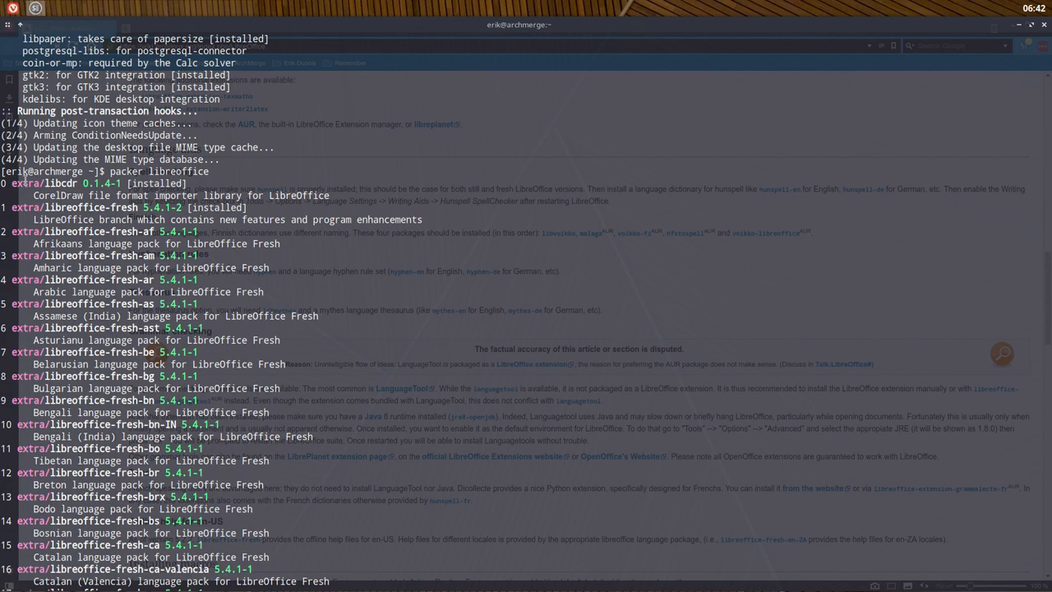
pyautogui.scroll(-3)
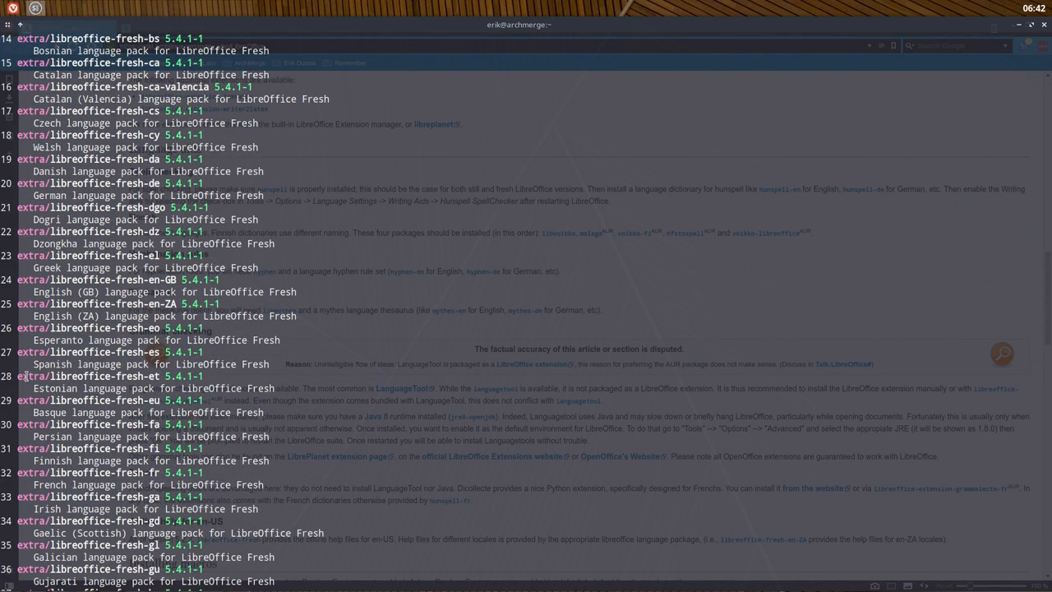
pyautogui.scroll(-3)
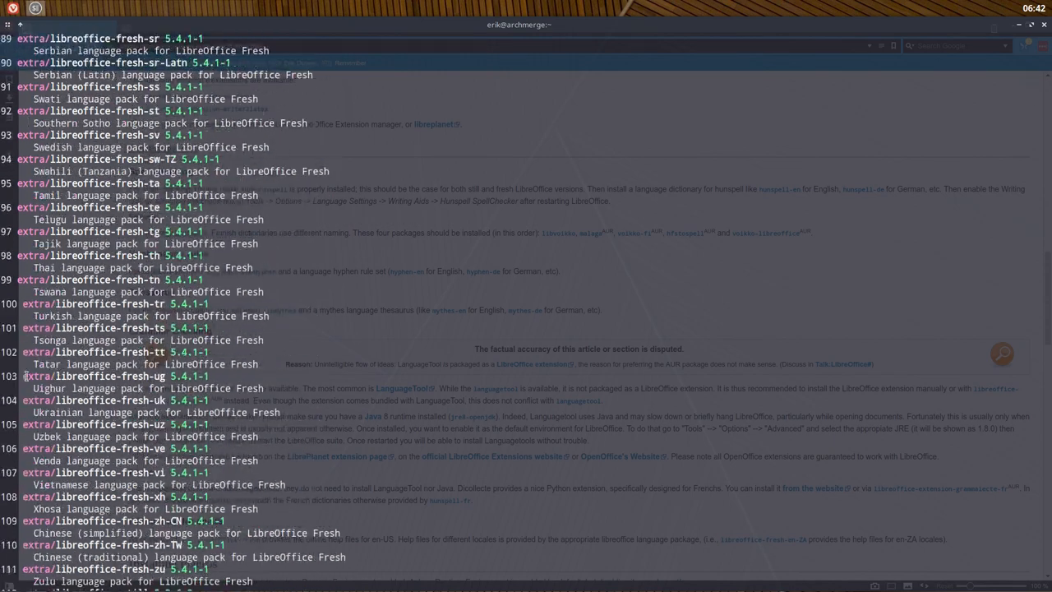
pyautogui.scroll(-3)
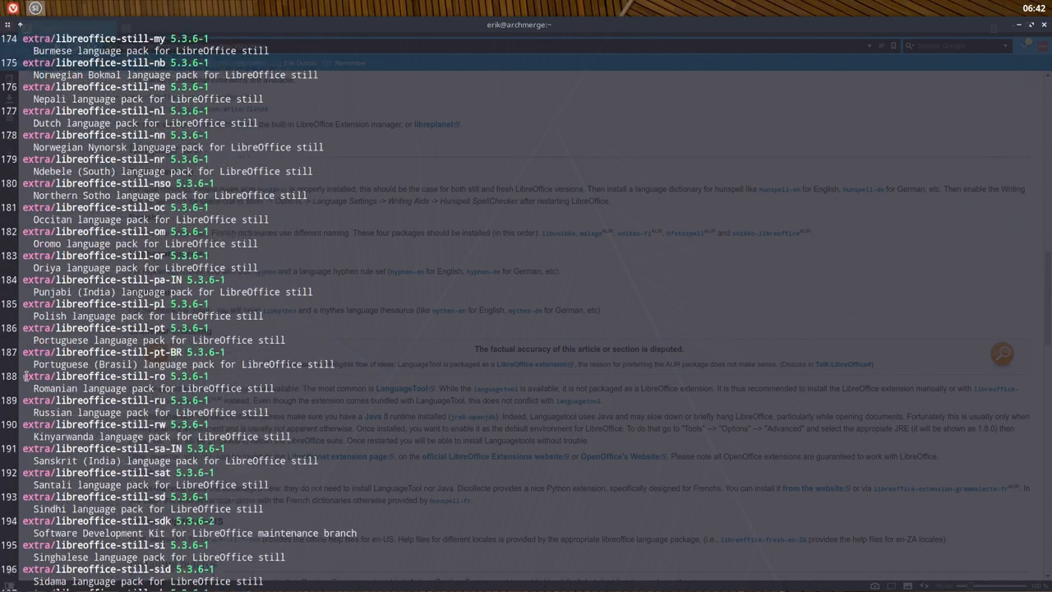
pyautogui.scroll(-3)
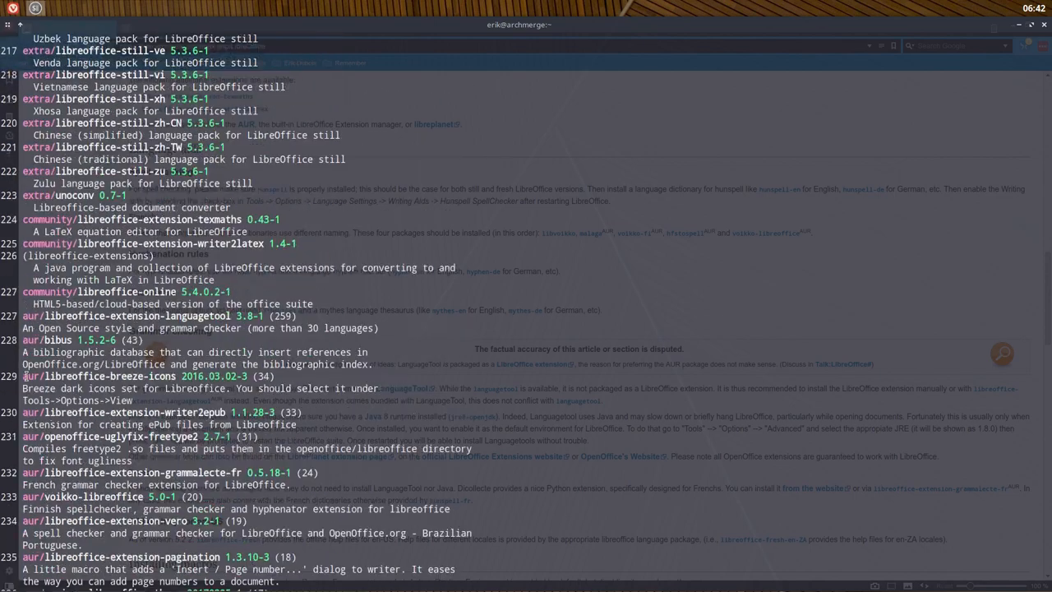
pyautogui.scroll(-3)
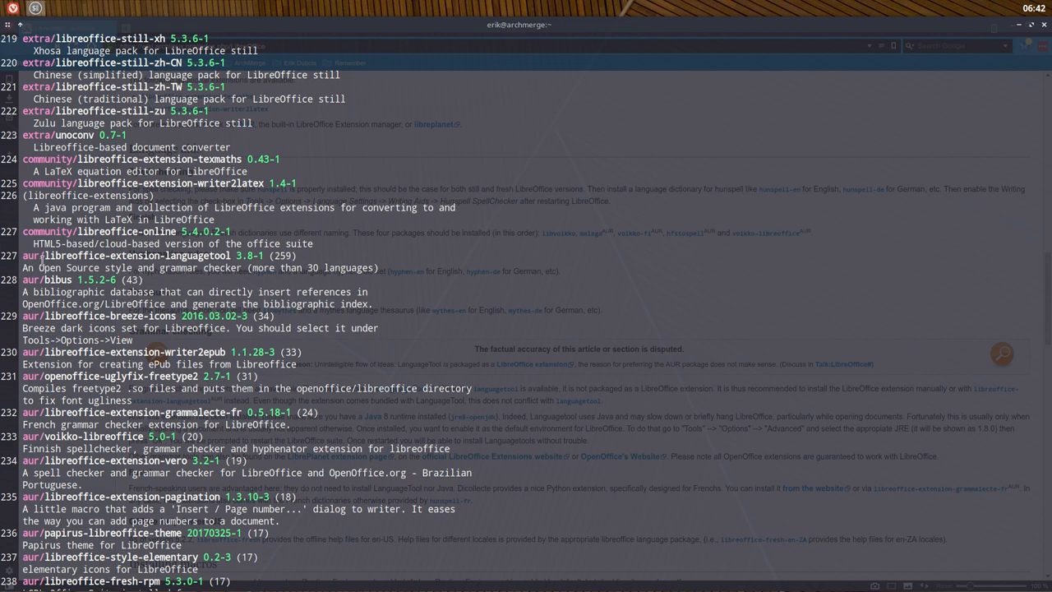
pyautogui.scroll(-3)
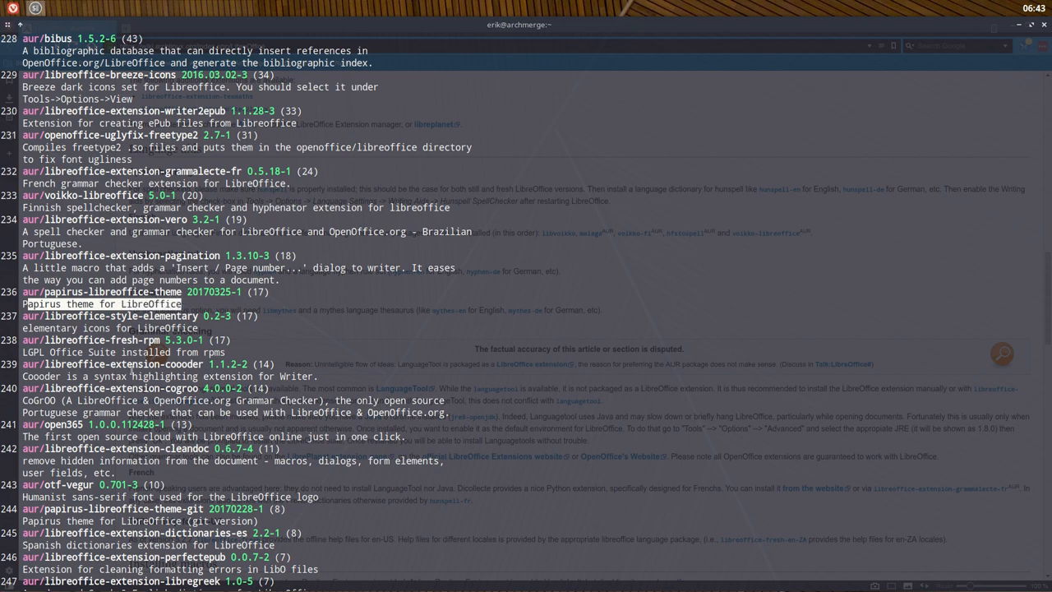
pyautogui.scroll(-3)
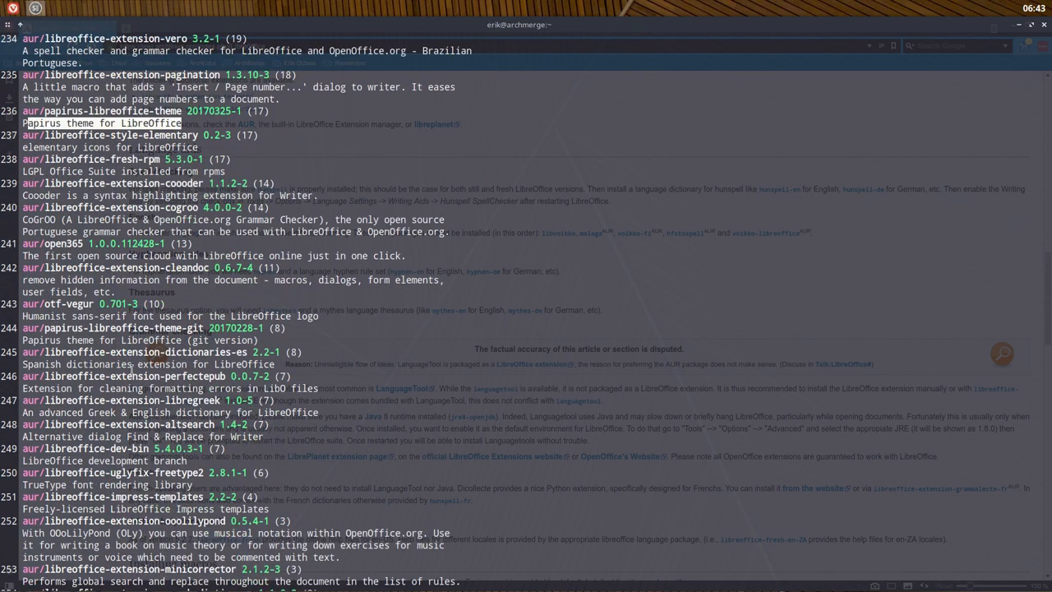
pyautogui.scroll(-3)
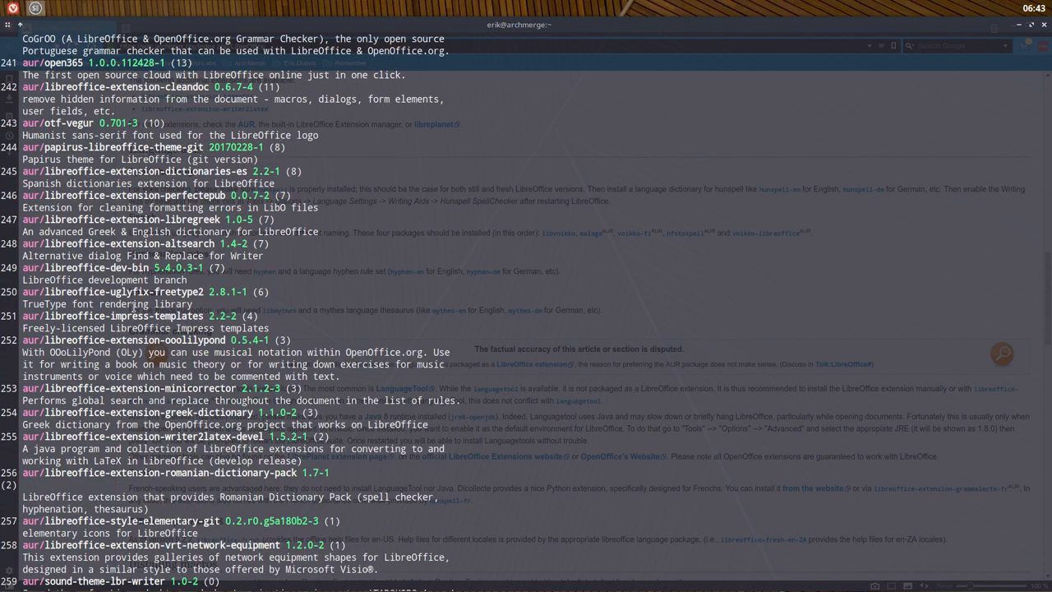
pyautogui.scroll(-3)
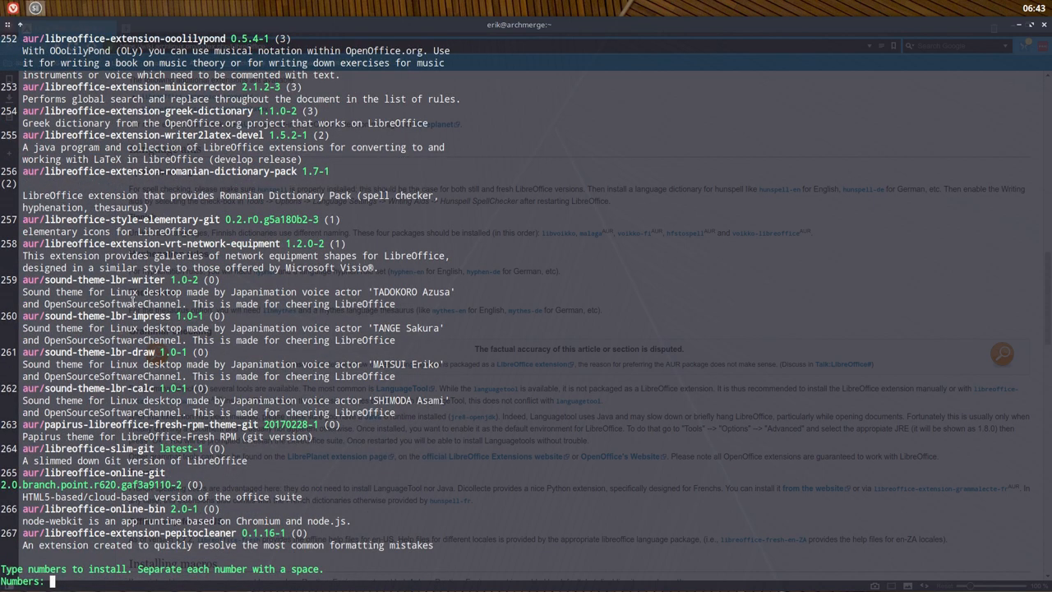
pyautogui.scroll(3)
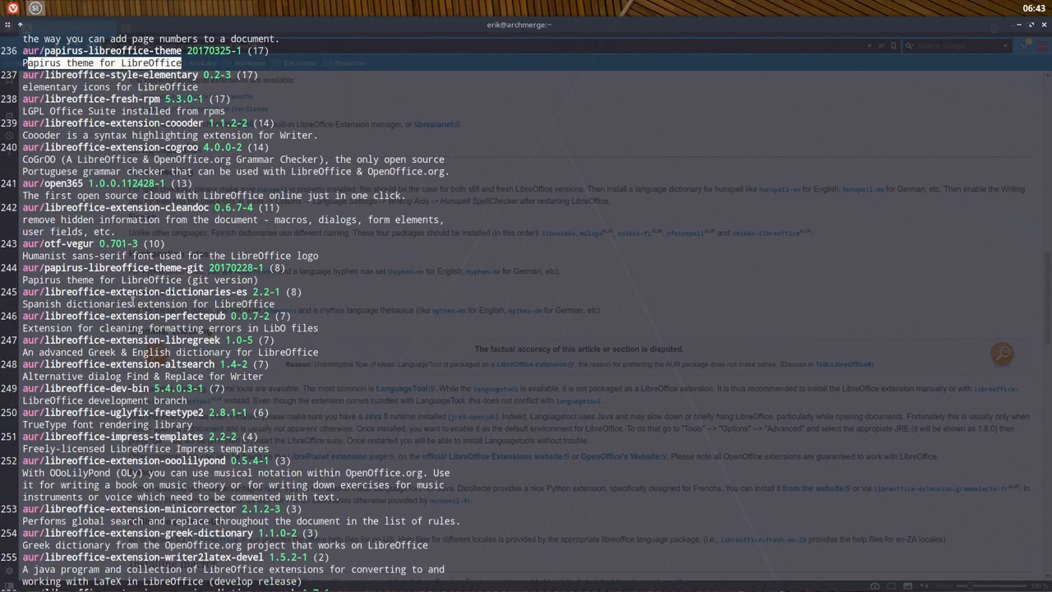
pyautogui.scroll(3)
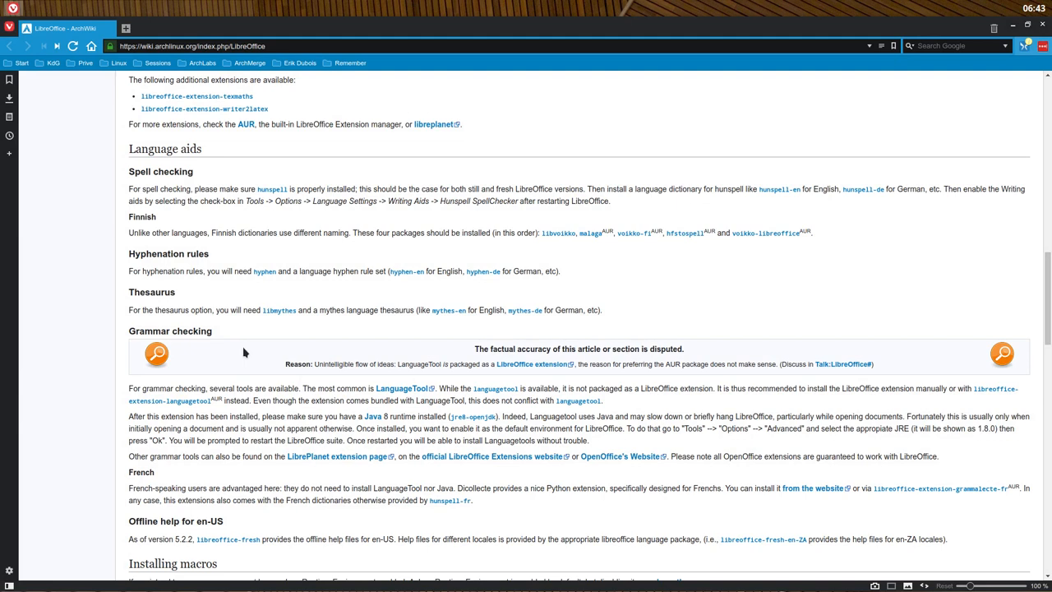
pyautogui.scroll(-3)
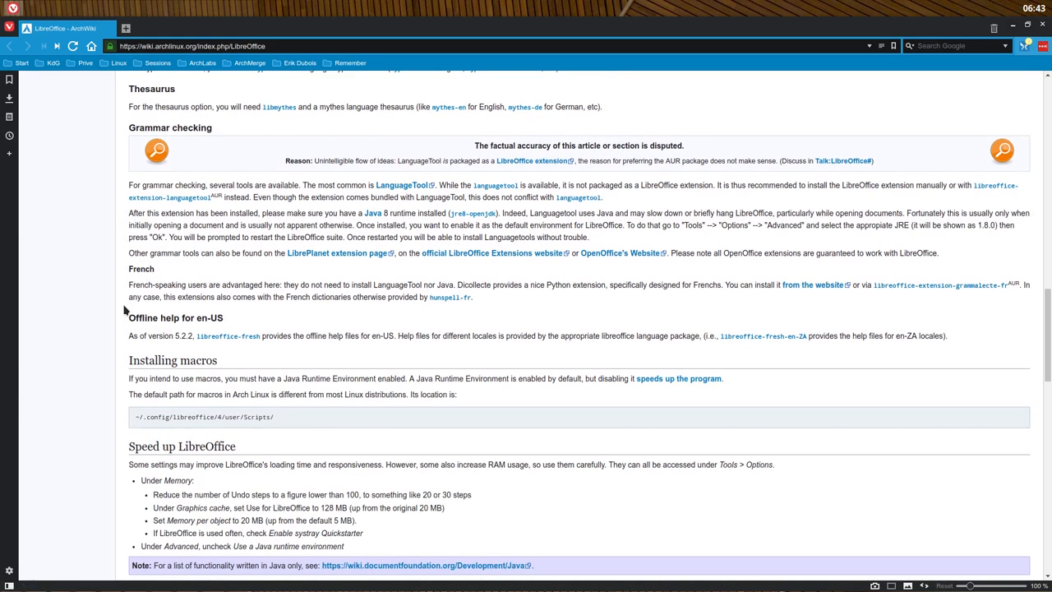
pyautogui.scroll(-3)
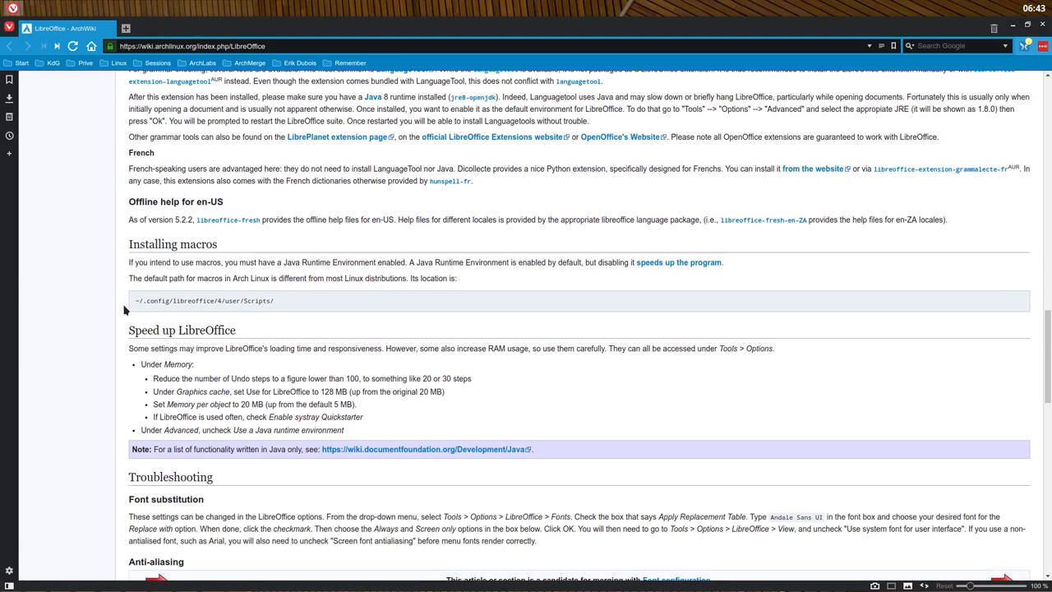
pyautogui.scroll(3)
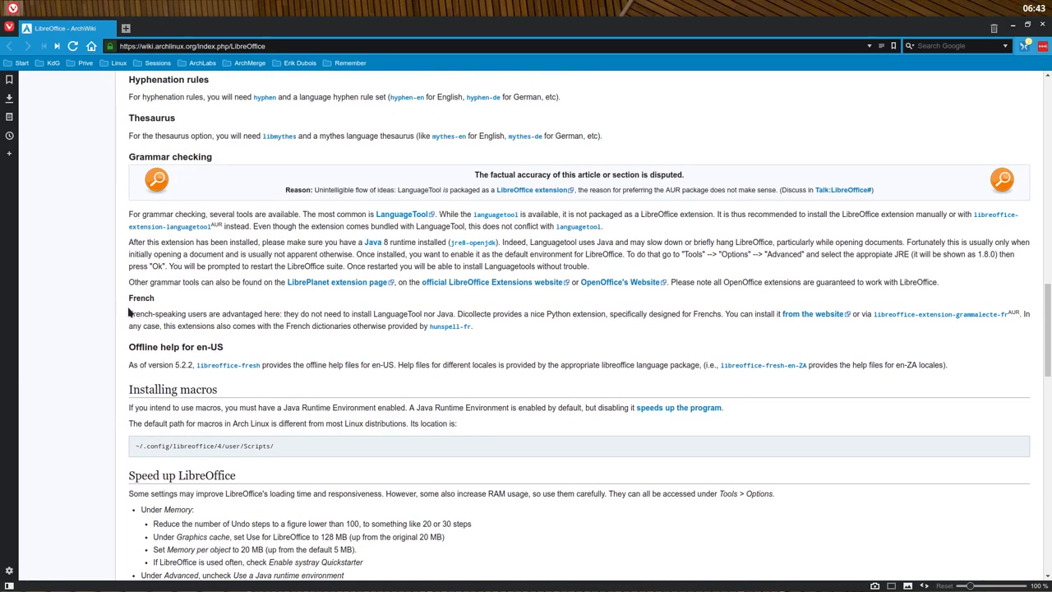
pyautogui.moveTo(450, 326)
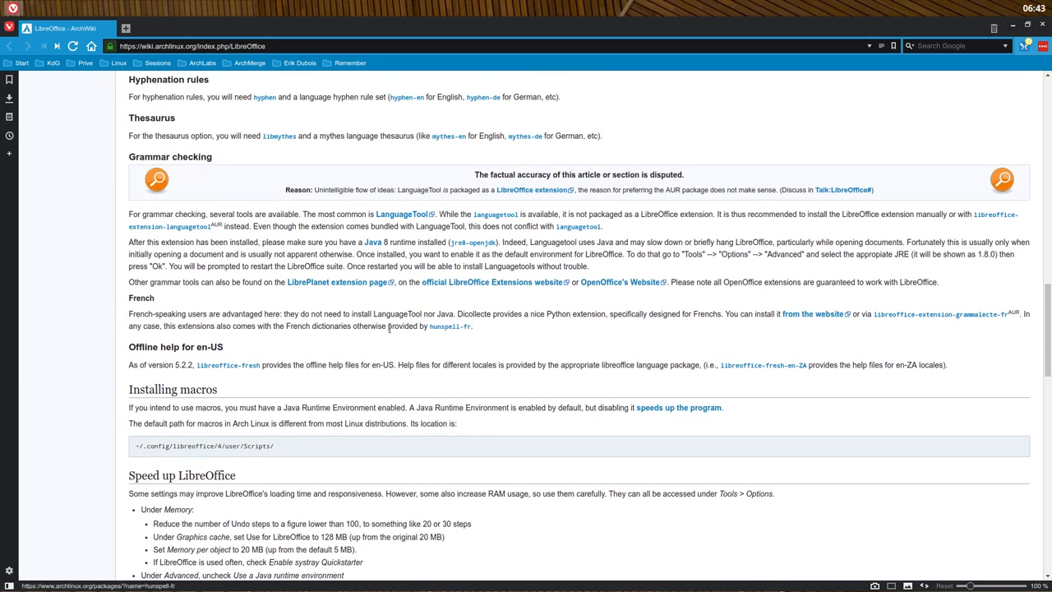
pyautogui.scroll(3)
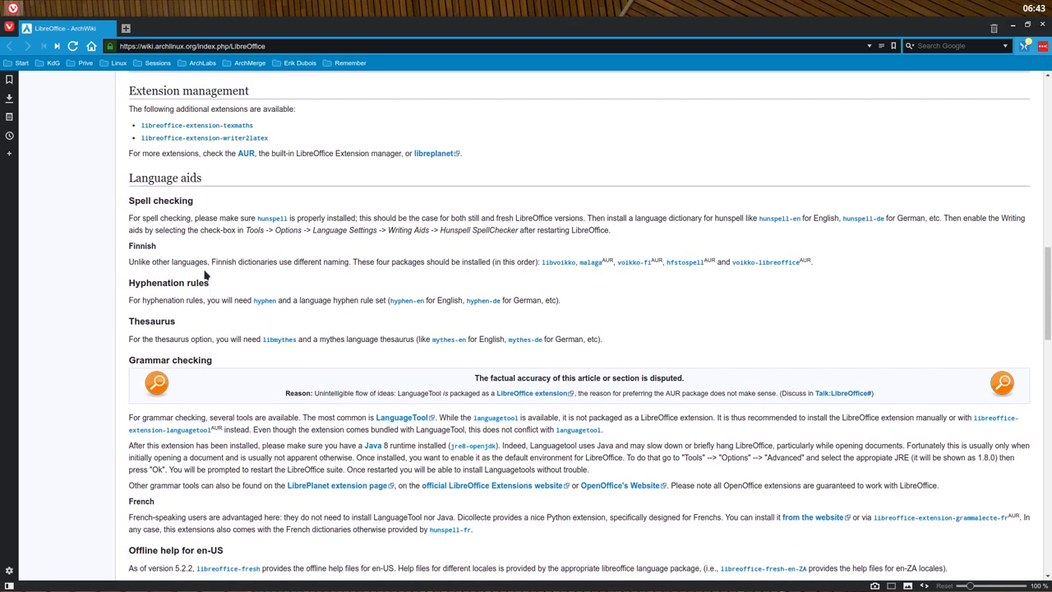
pyautogui.moveTo(272, 217)
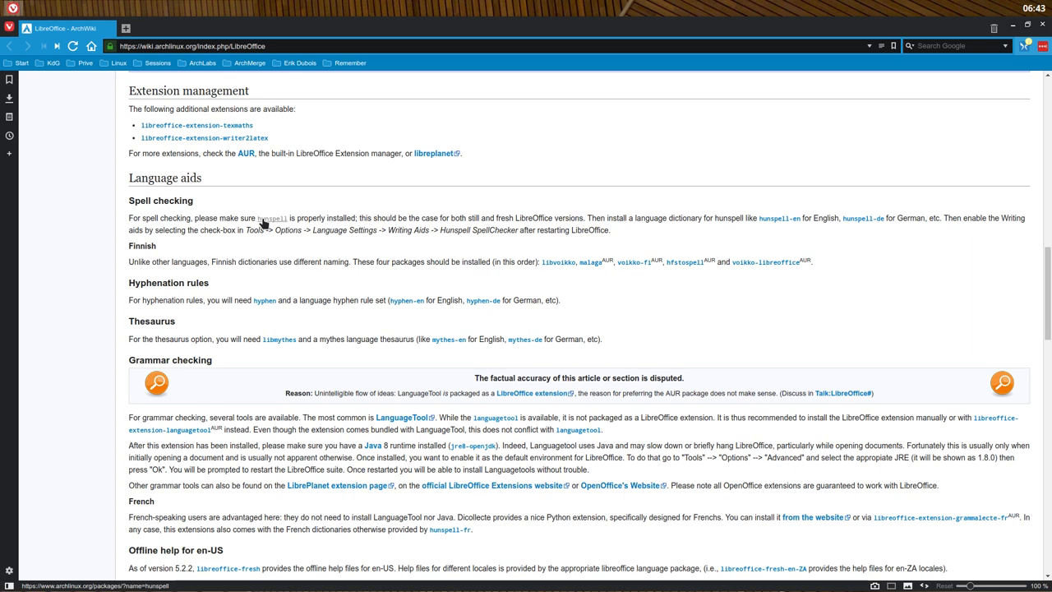
pyautogui.moveTo(229, 199)
pyautogui.write('sudo pacman')
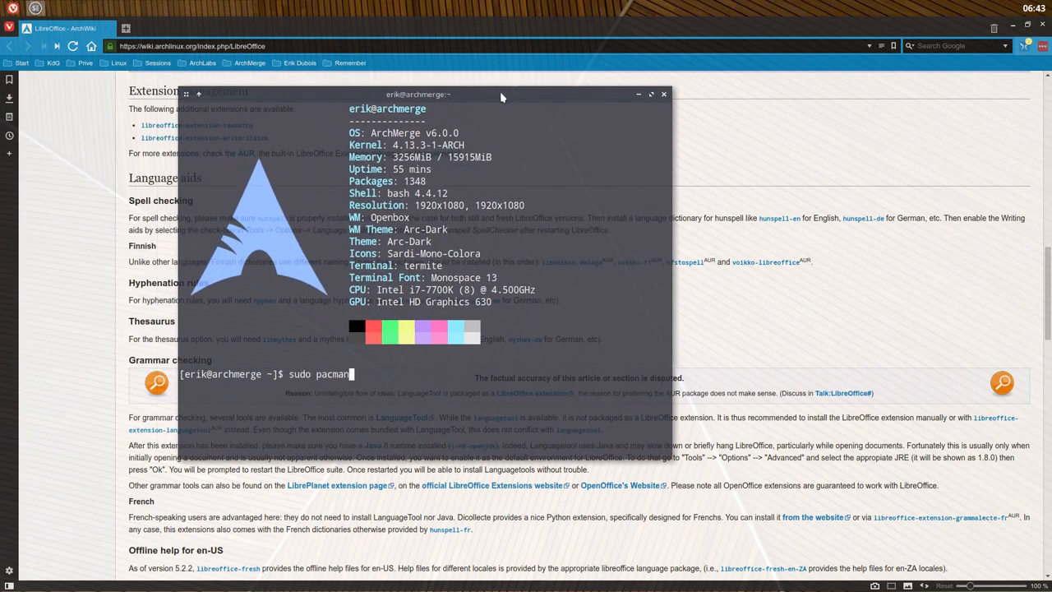
# List hunspell dictionary packages with sudo pacman -S hu, then return to the wiki
pyautogui.write('-S hu')
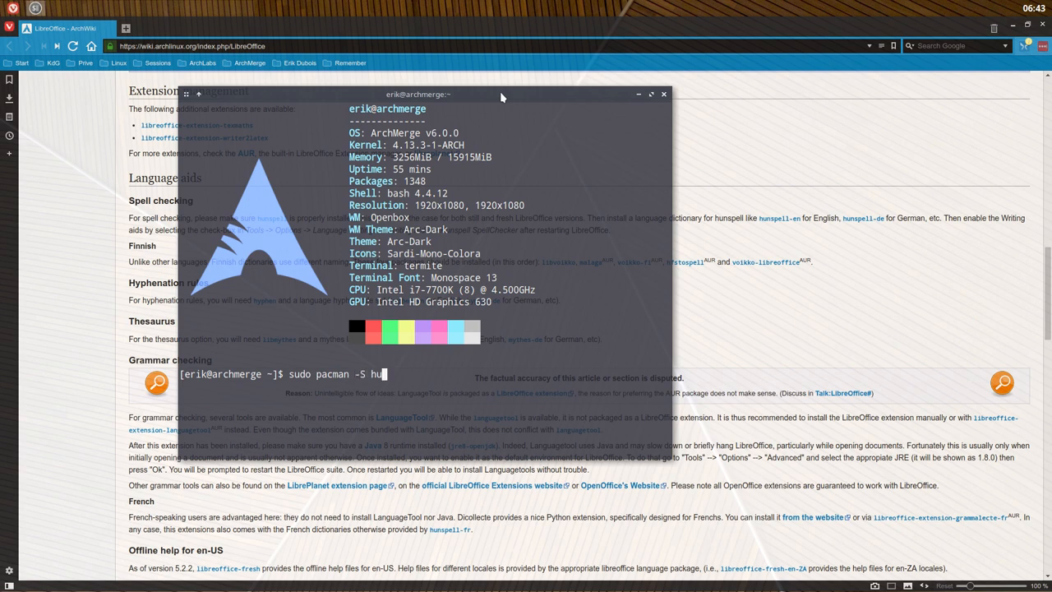
pyautogui.press('Return')
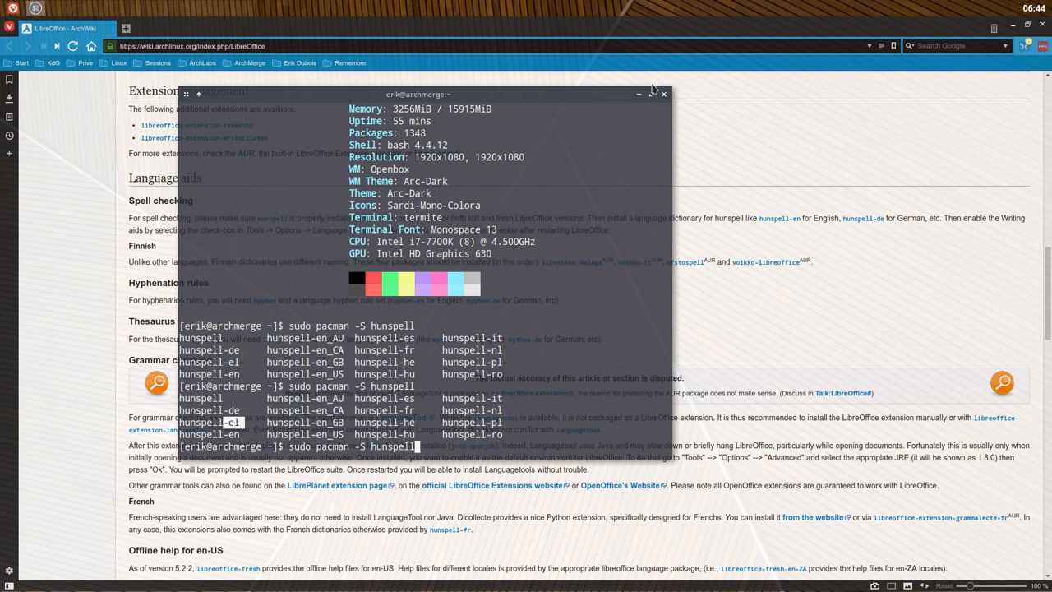
pyautogui.click(664, 94)
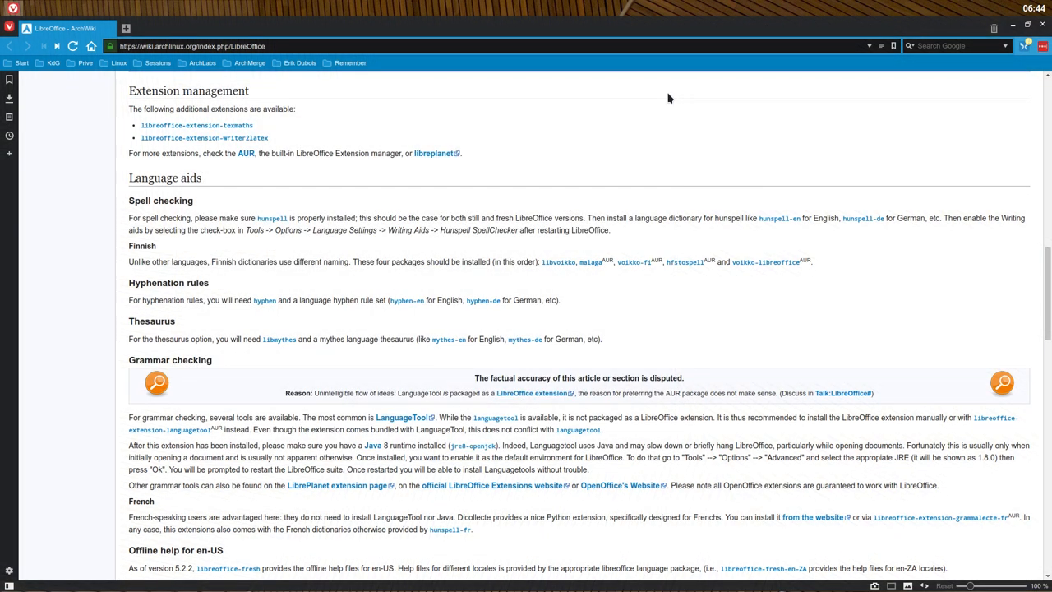
pyautogui.moveTo(528, 260)
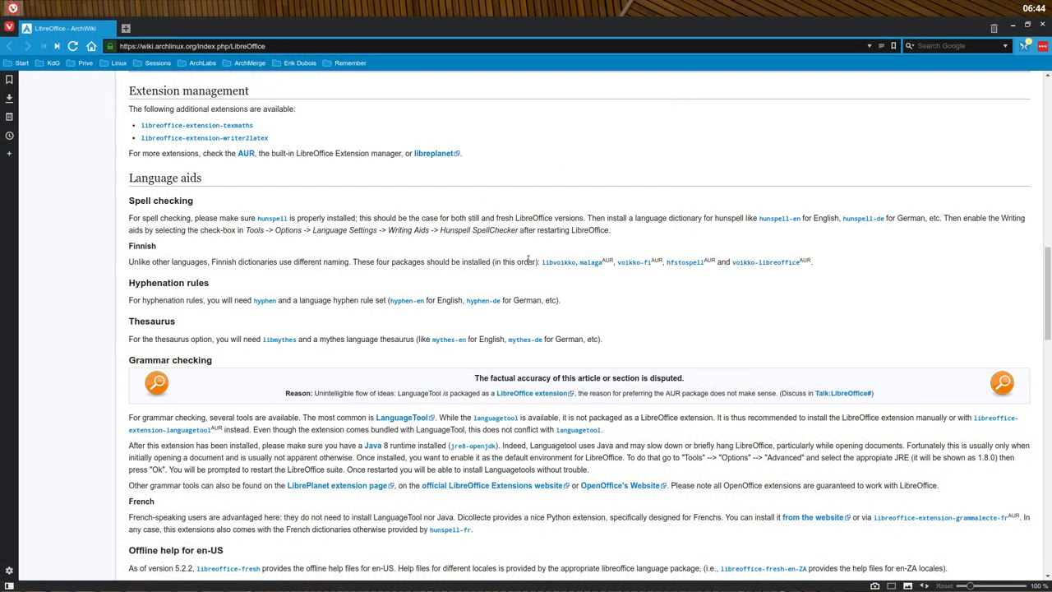
pyautogui.moveTo(182, 292)
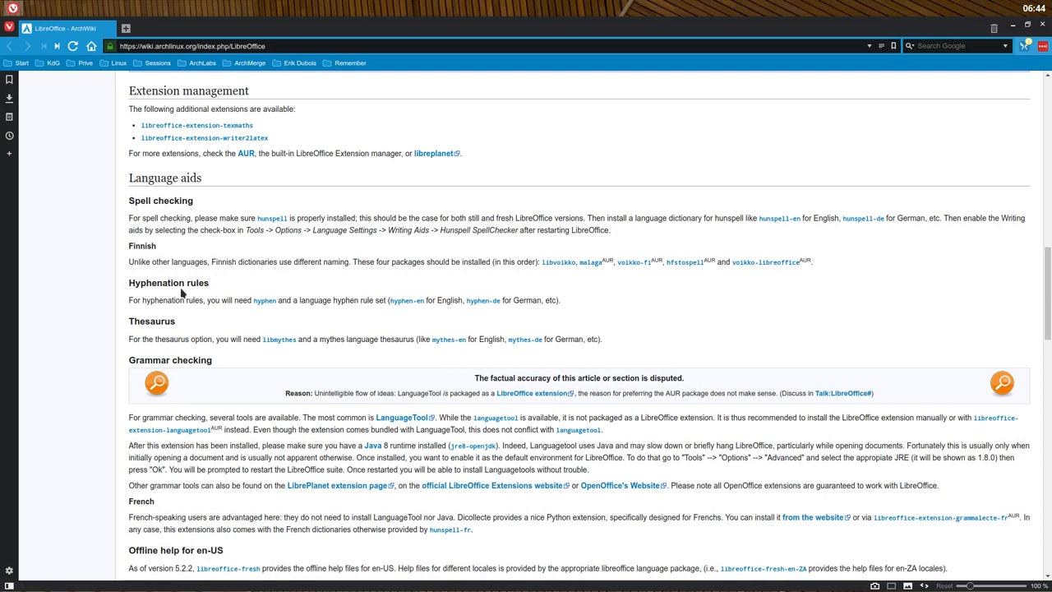
pyautogui.moveTo(264, 300)
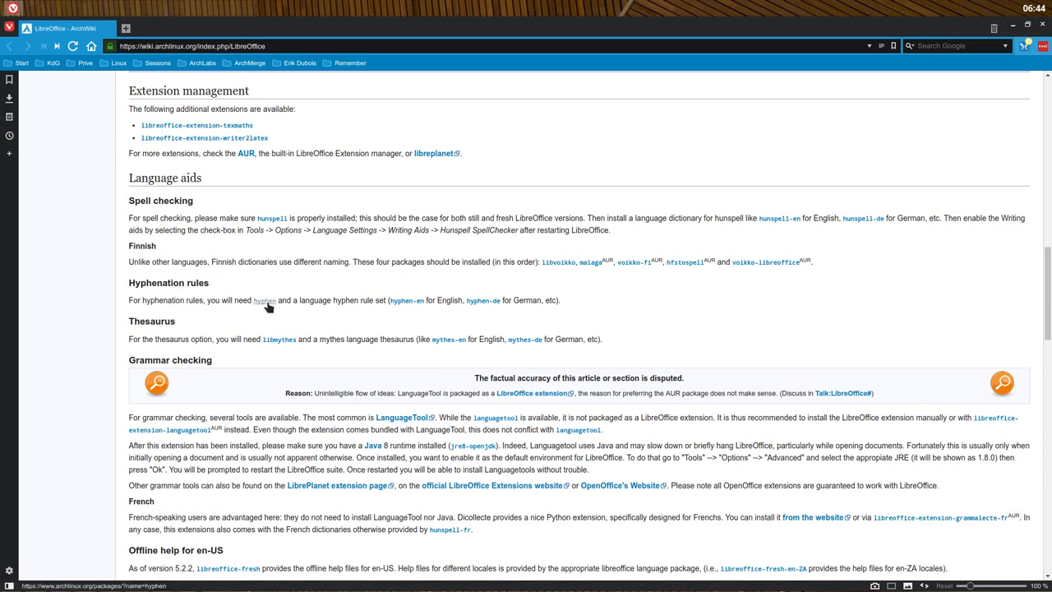
pyautogui.moveTo(281, 354)
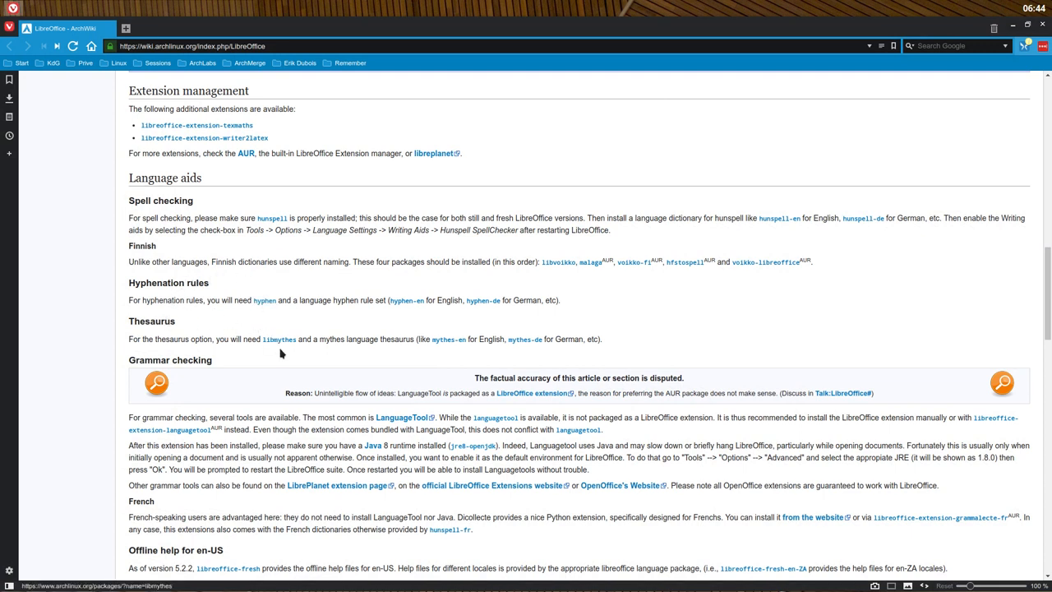
pyautogui.moveTo(436, 348)
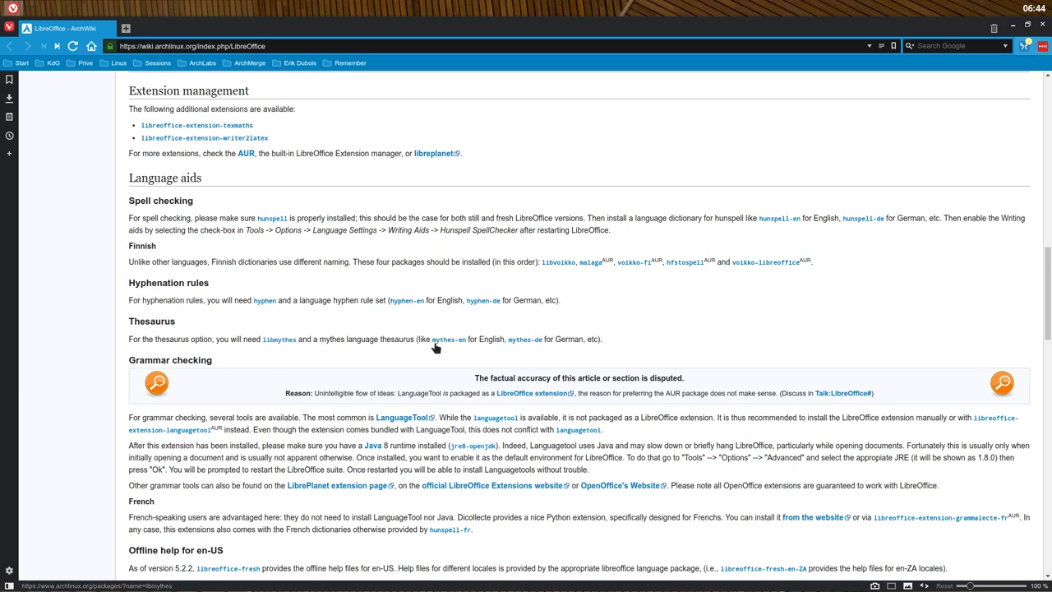
pyautogui.moveTo(332, 379)
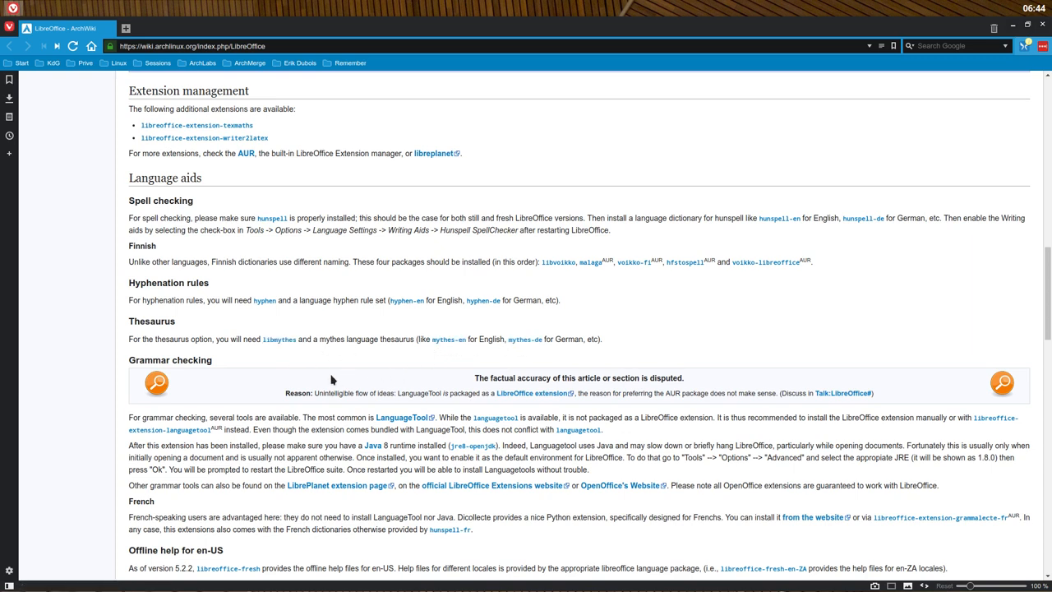
pyautogui.scroll(-3)
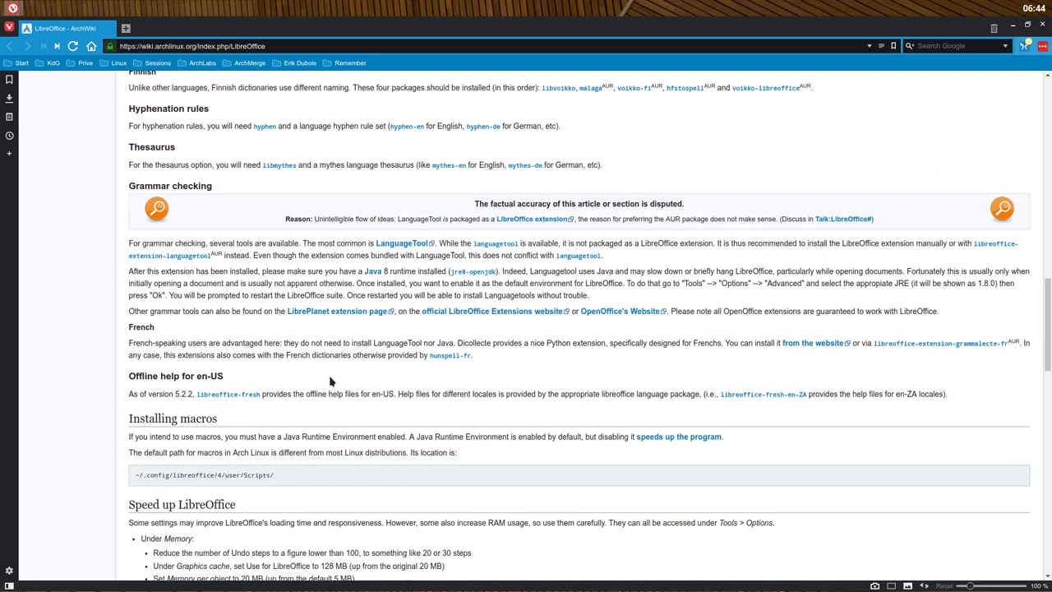
pyautogui.scroll(-3)
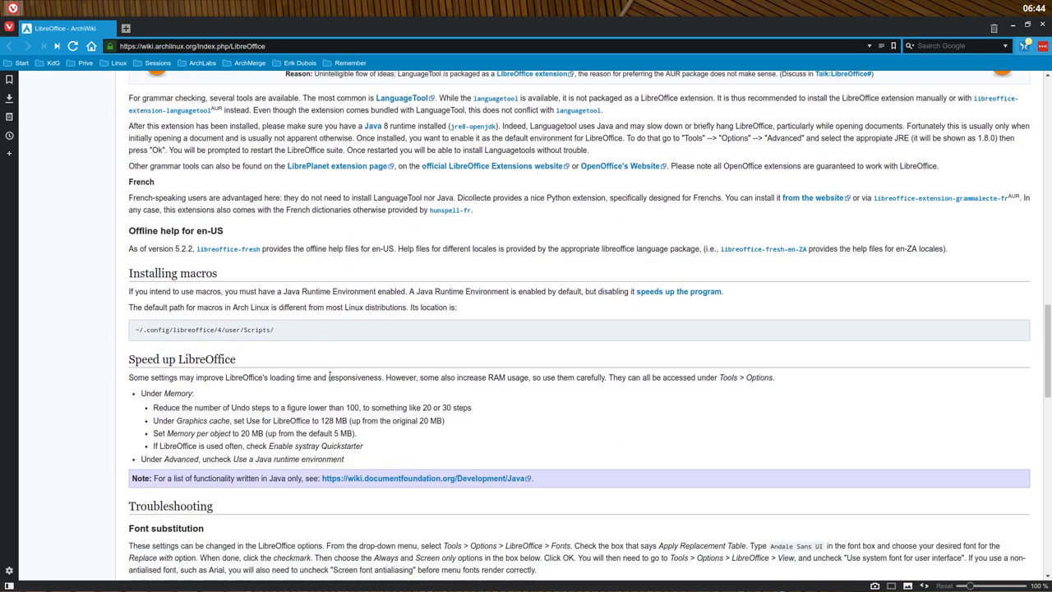
pyautogui.scroll(-3)
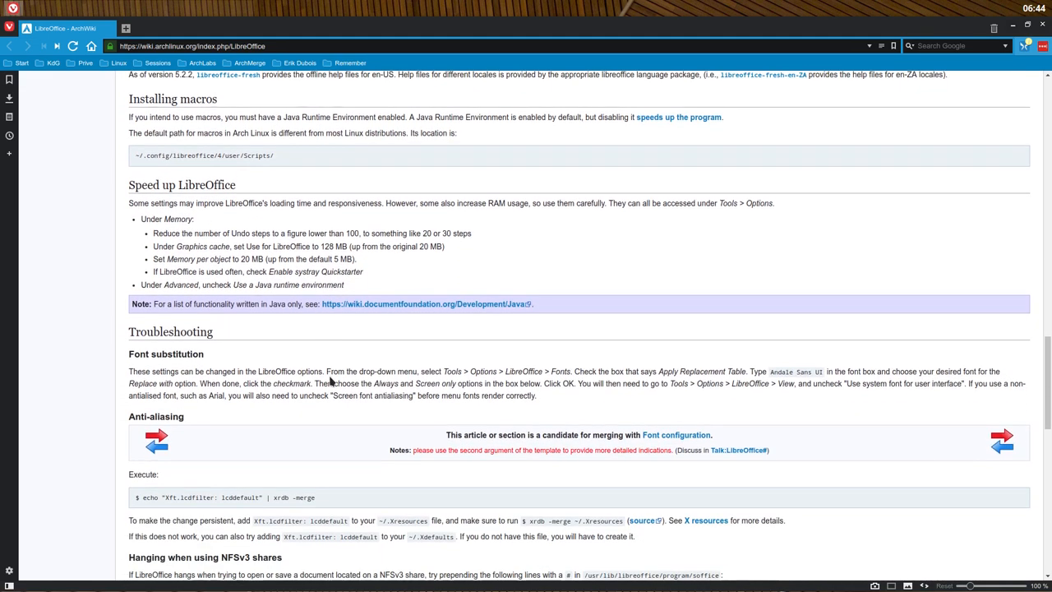
pyautogui.scroll(-3)
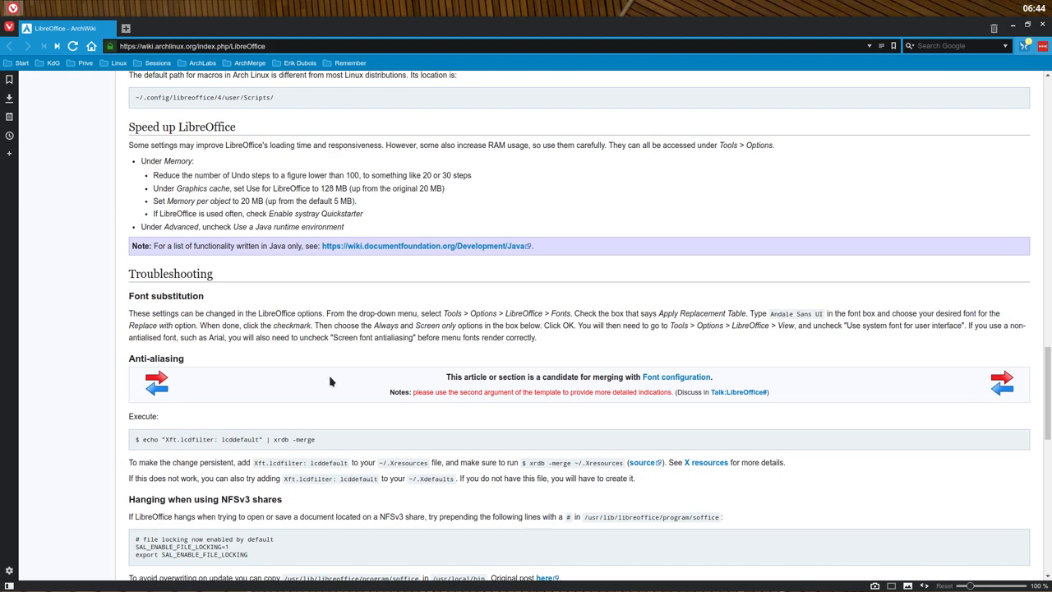
pyautogui.doubleClick(170, 273)
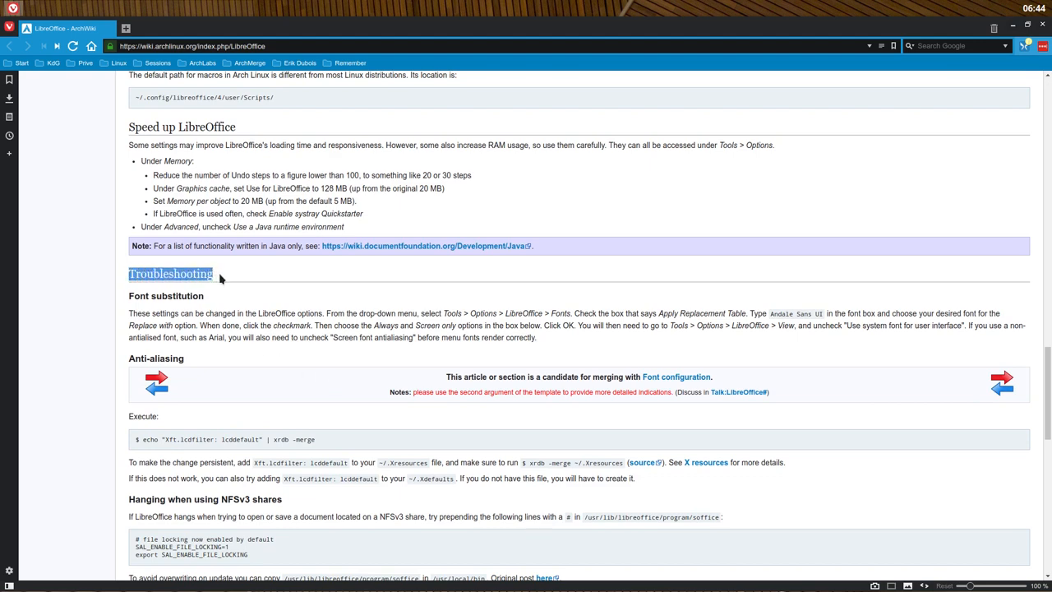
pyautogui.scroll(-3)
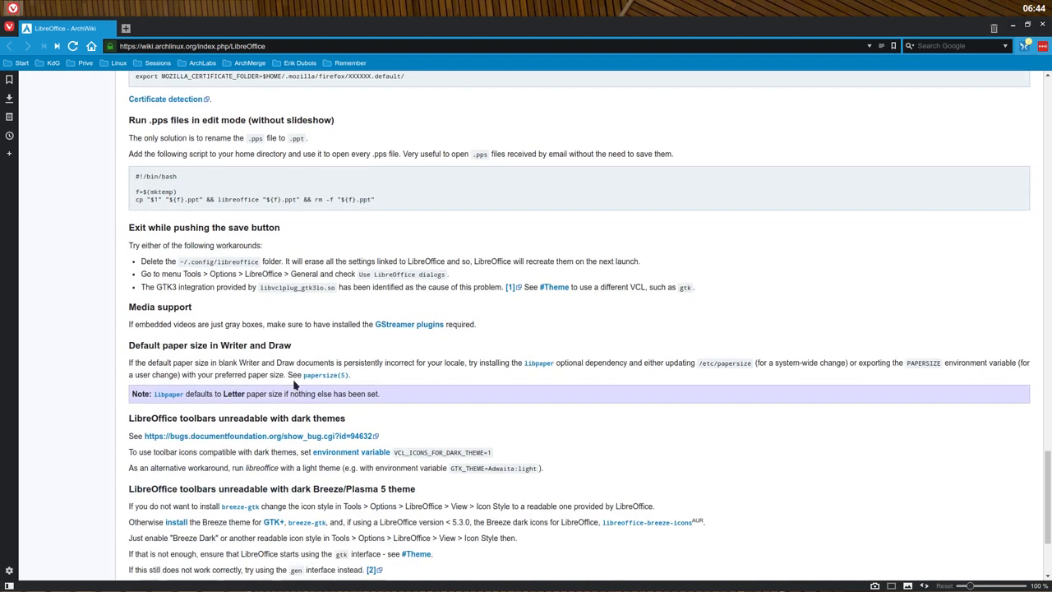
pyautogui.scroll(3)
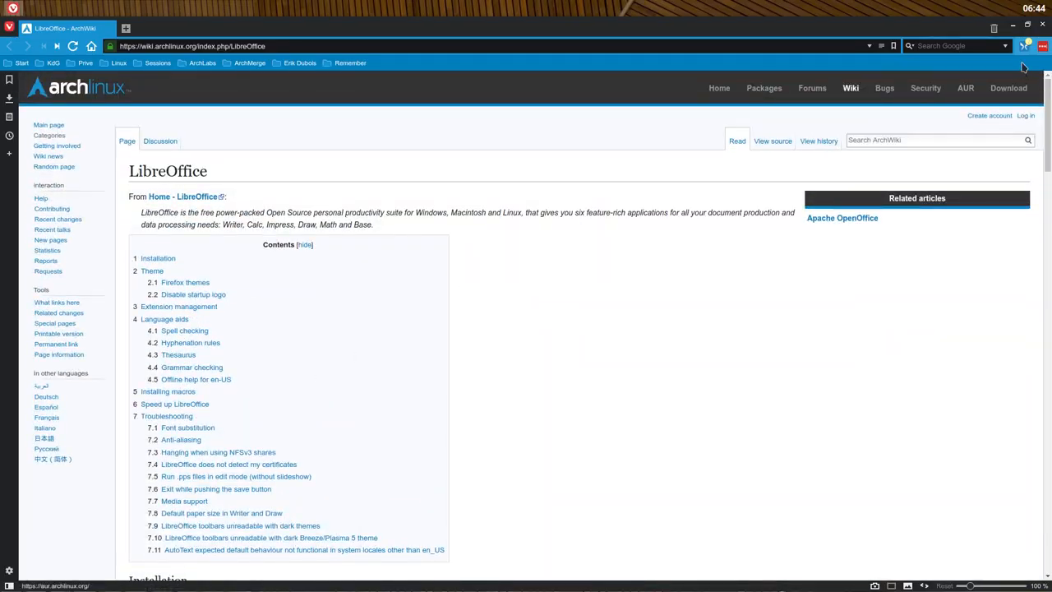
# Minimize Vivaldi and bring up the Openbox desktop root menu
pyautogui.click(1013, 25)
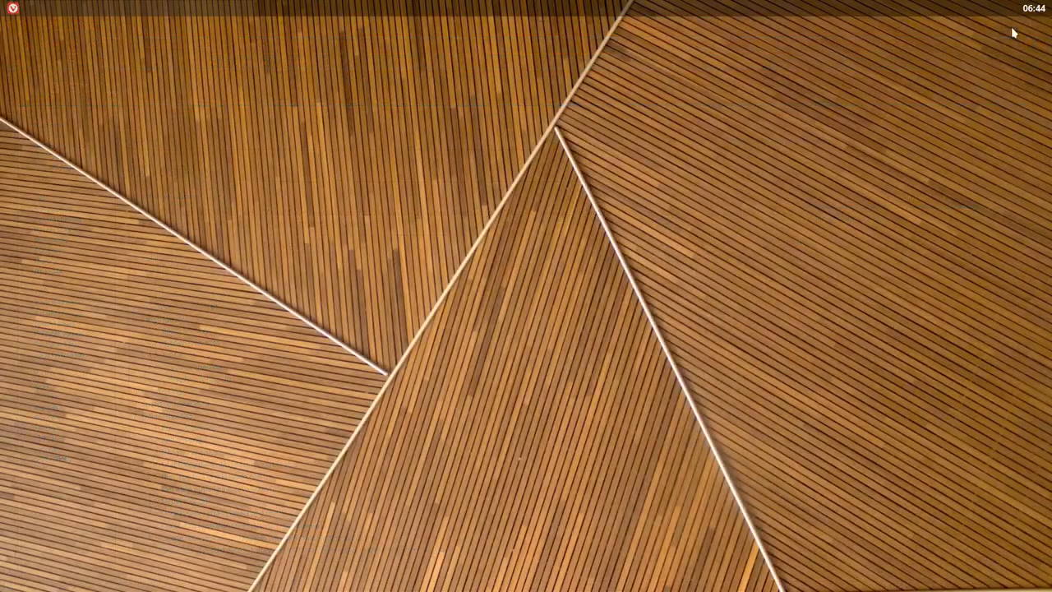
pyautogui.rightClick(276, 255)
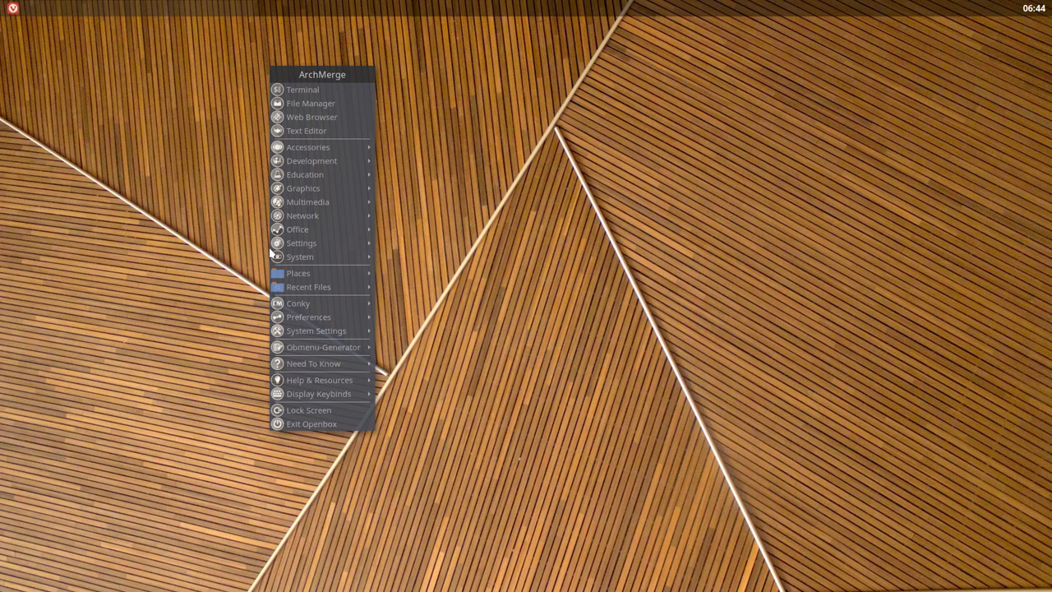
pyautogui.moveTo(298, 228)
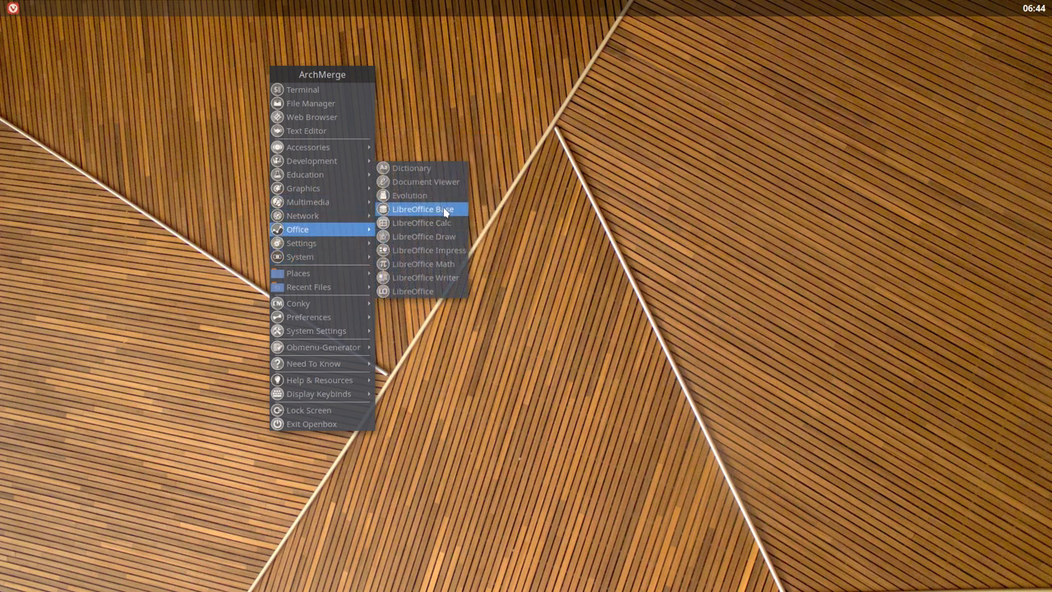
pyautogui.moveTo(424, 264)
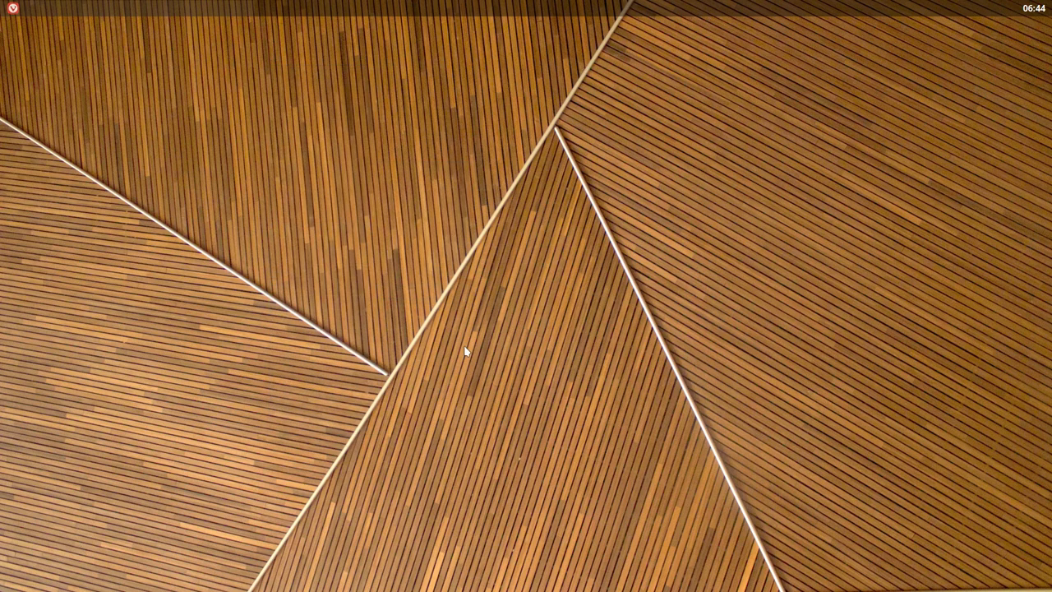
# Review the Start Center's Create document types, then close LibreOffice
pyautogui.click(35, 8)
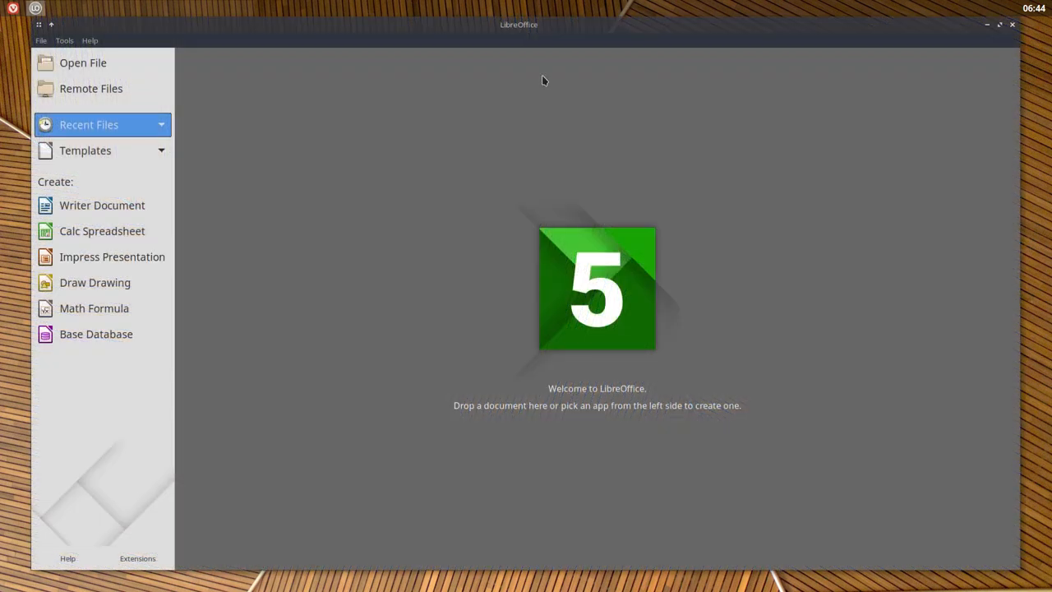
pyautogui.moveTo(80, 191)
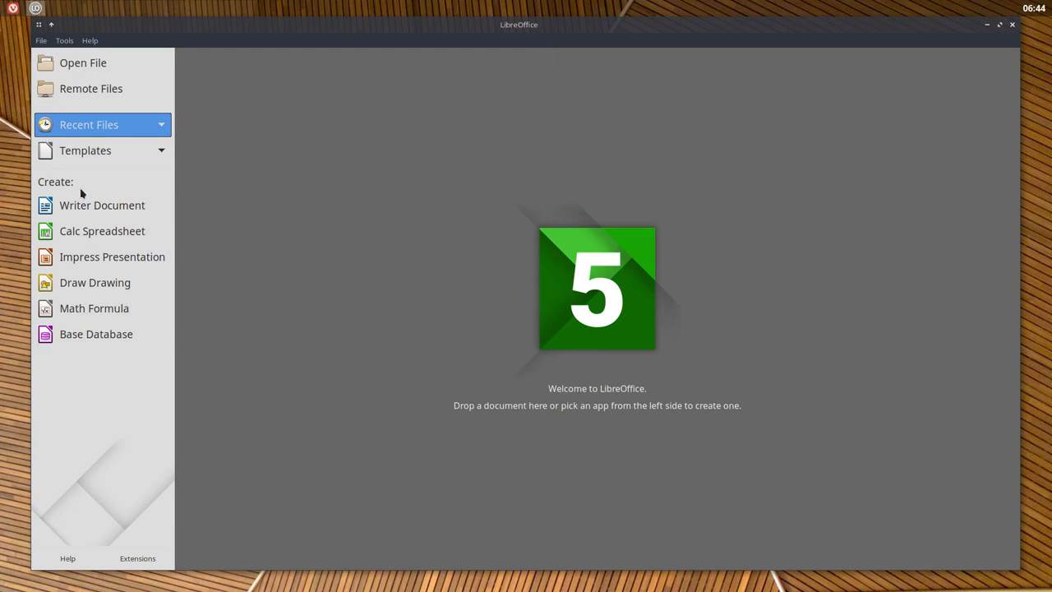
pyautogui.moveTo(95, 282)
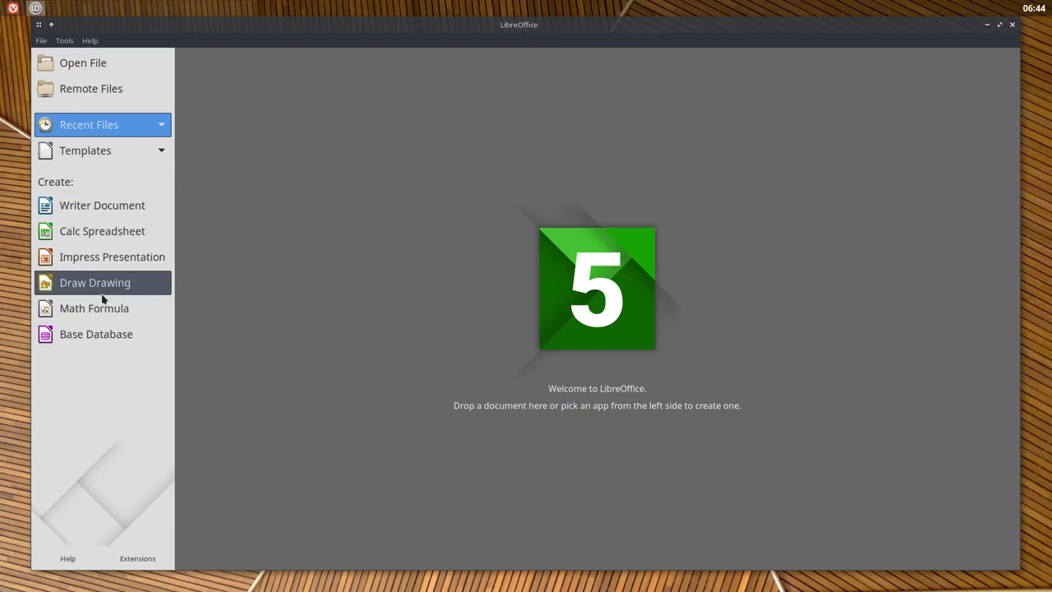
pyautogui.click(95, 282)
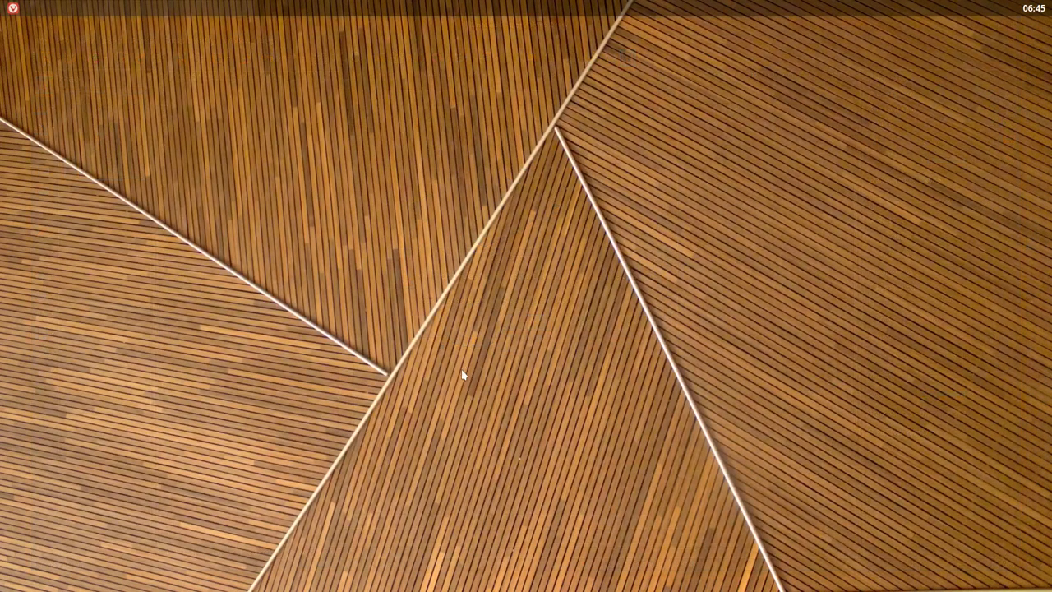
# Reopen the Openbox ArchMerge root menu on the bare desktop
pyautogui.rightClick(460, 375)
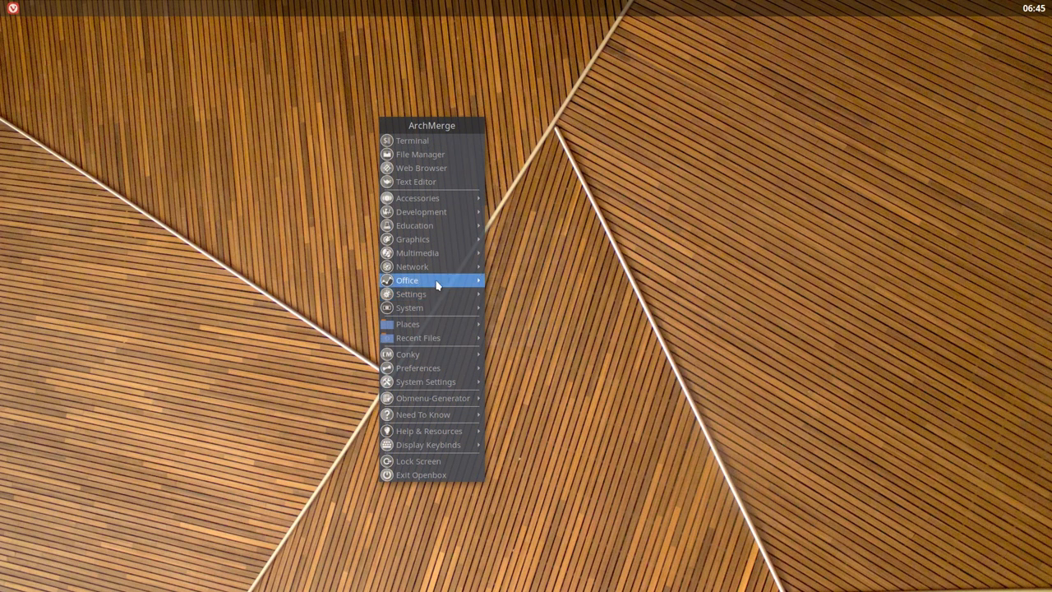
pyautogui.moveTo(433, 398)
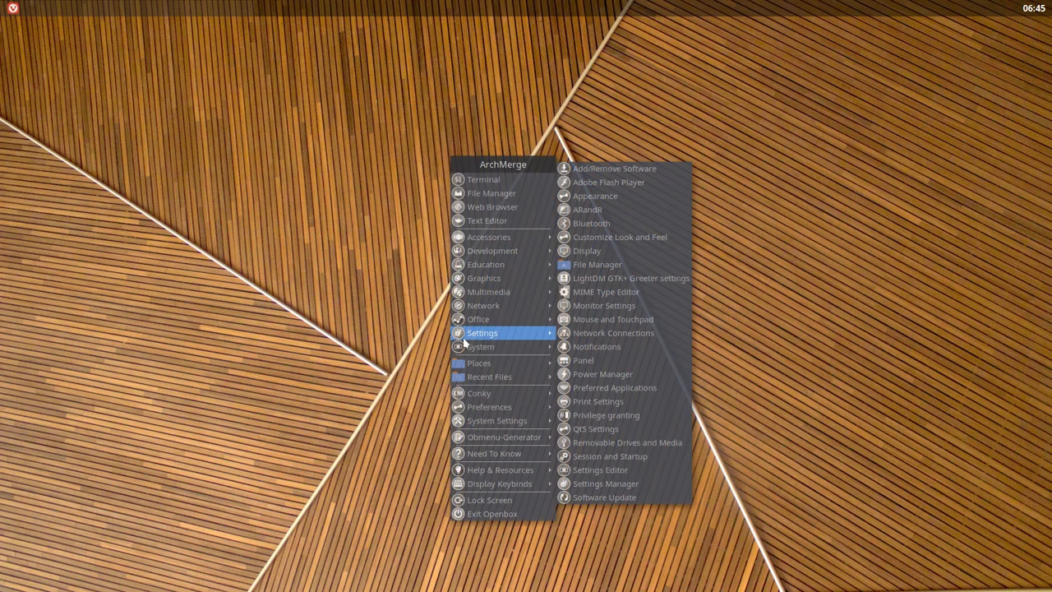
pyautogui.moveTo(504, 437)
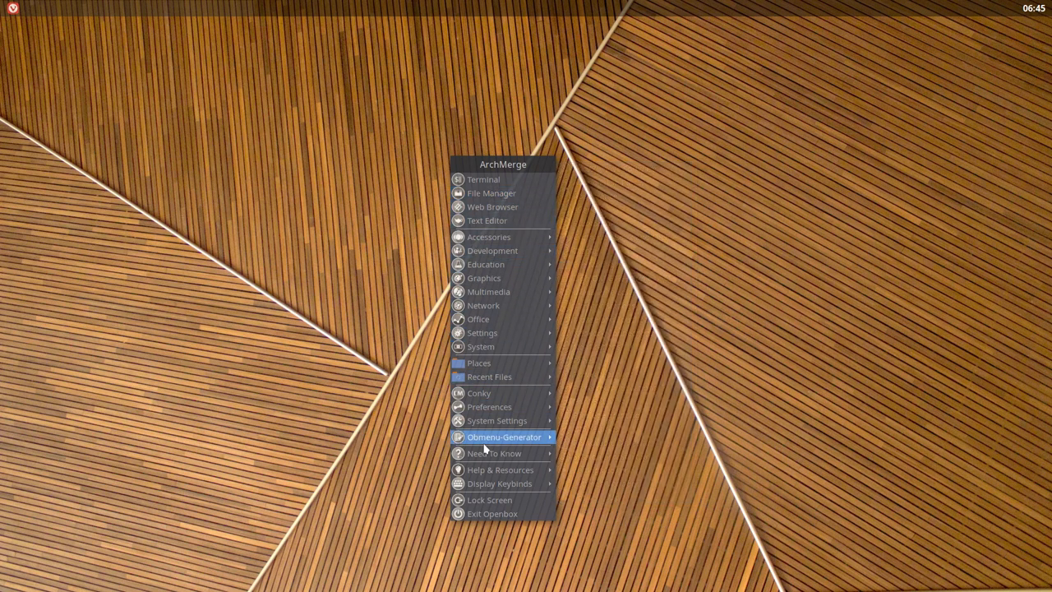
pyautogui.moveTo(504, 436)
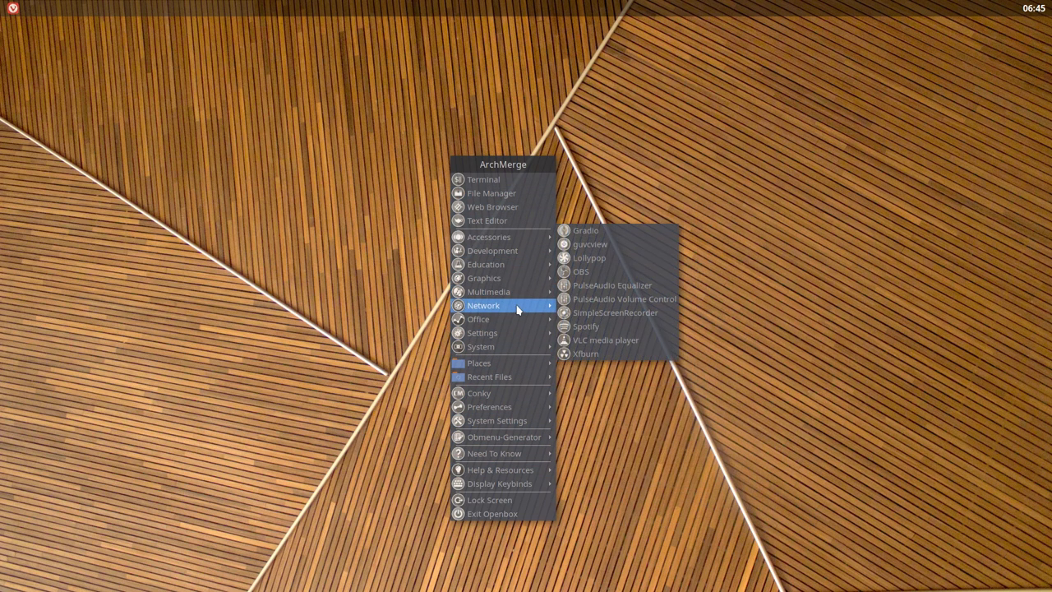
pyautogui.moveTo(483, 332)
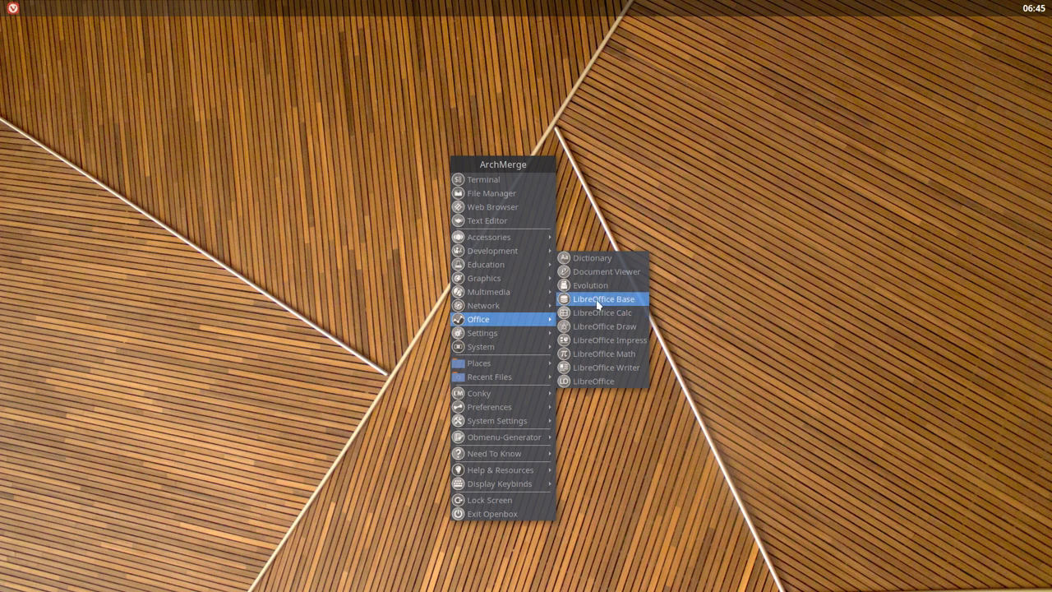
pyautogui.moveTo(625, 305)
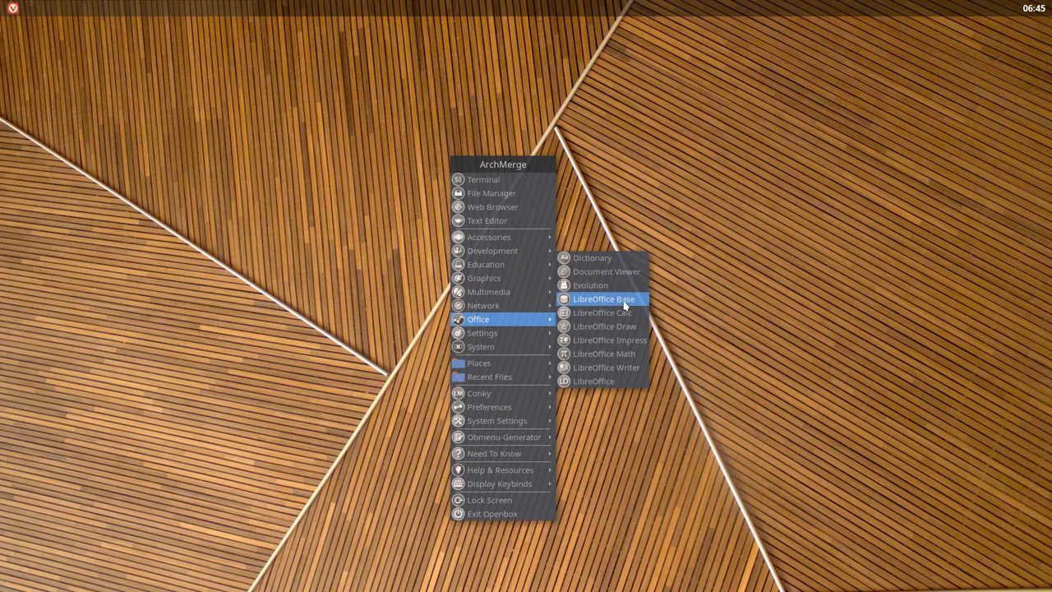